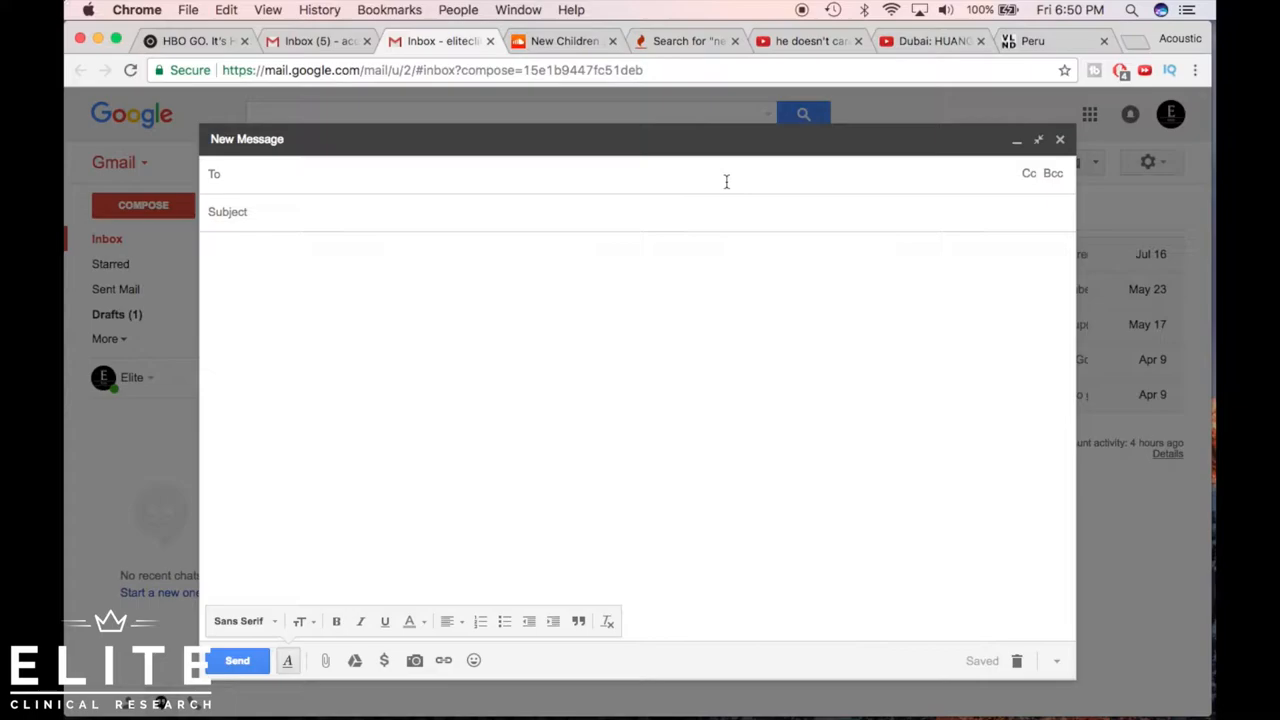
Enter Becky as the recipient of the new message.
text(Becky)
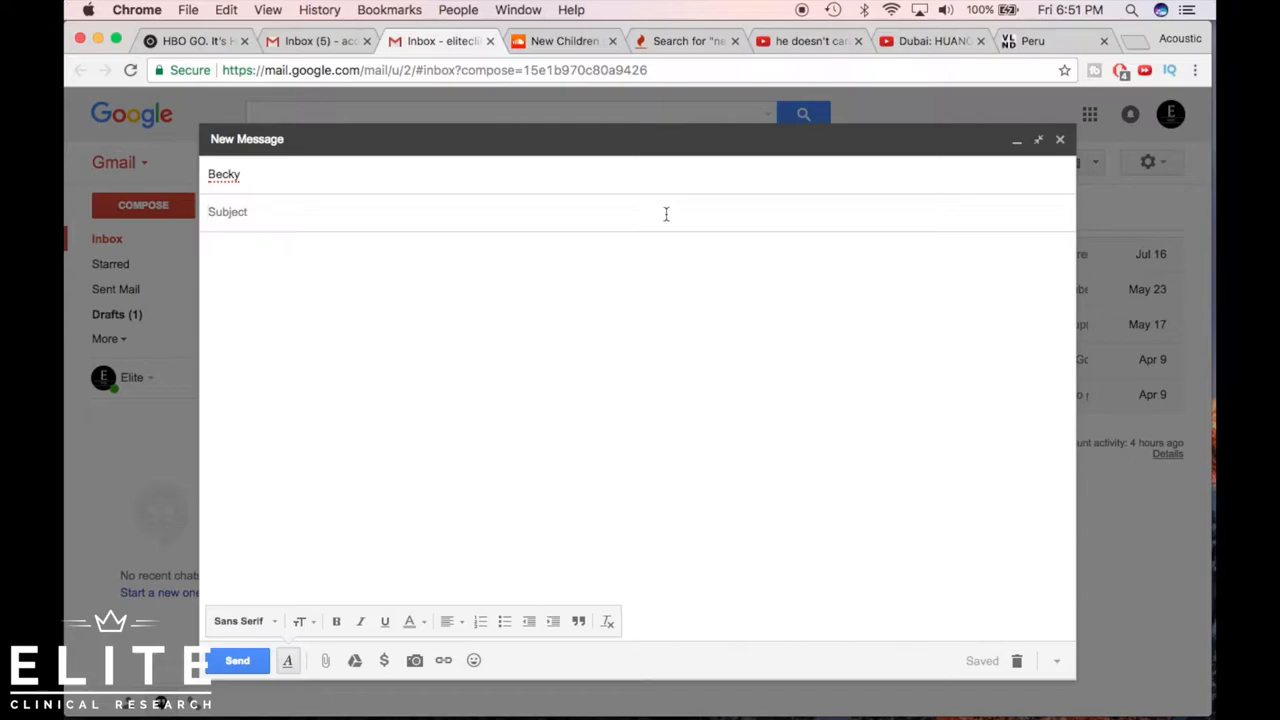
Give the draft the subject 'Weekly Meeting Minutes'.
text(Weekly)
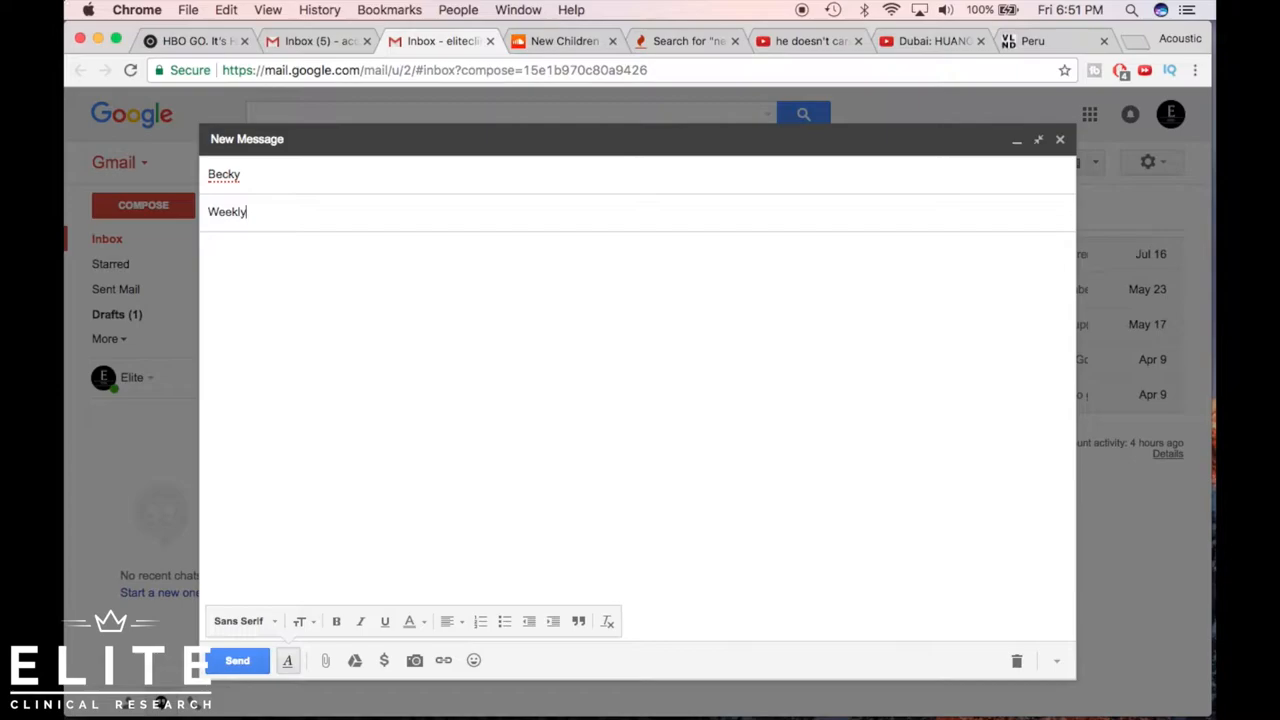
text(Meeting Minutes)
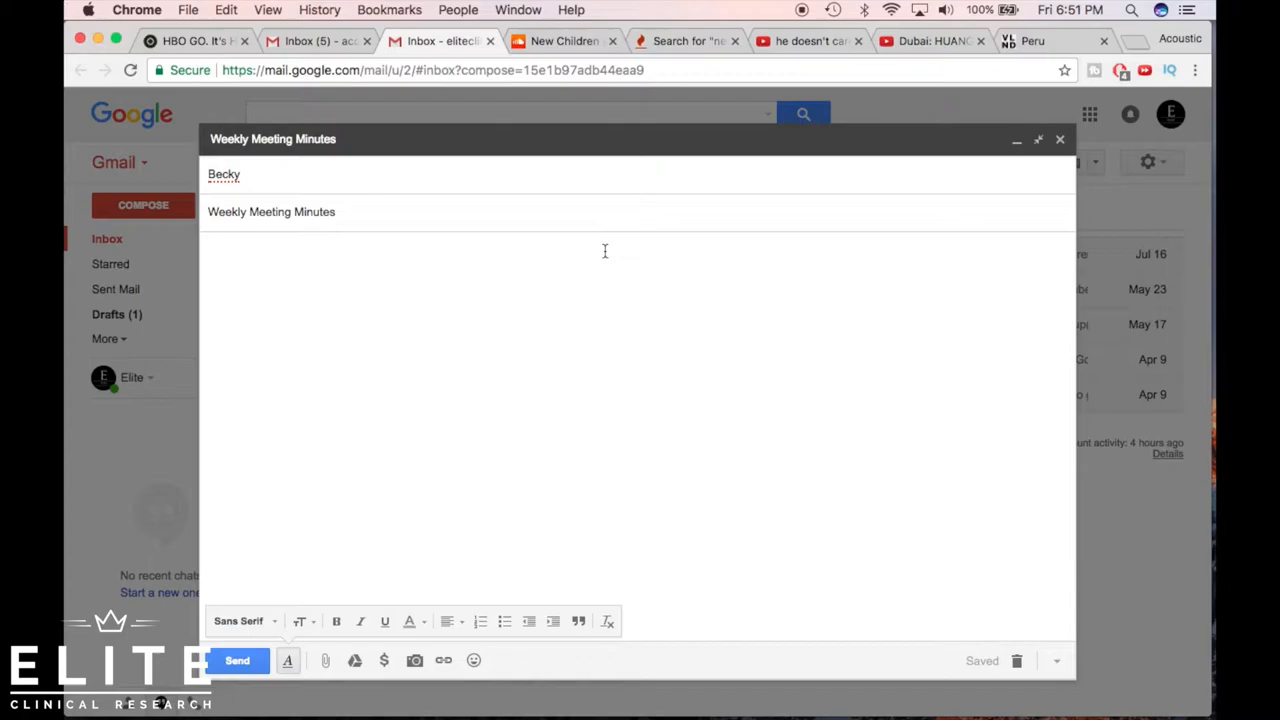
Try several greetings in the body before settling on 'Hello Becky,'.
text(Hello Becky,)
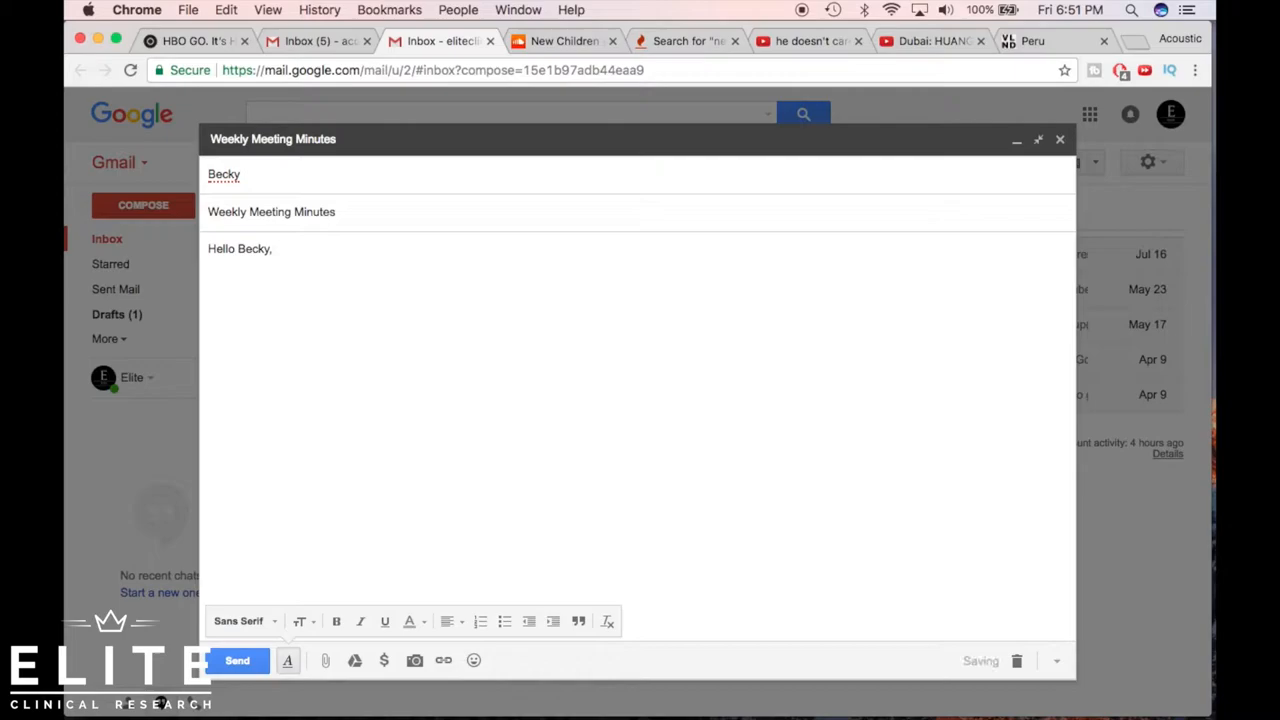
text(Hi Be)
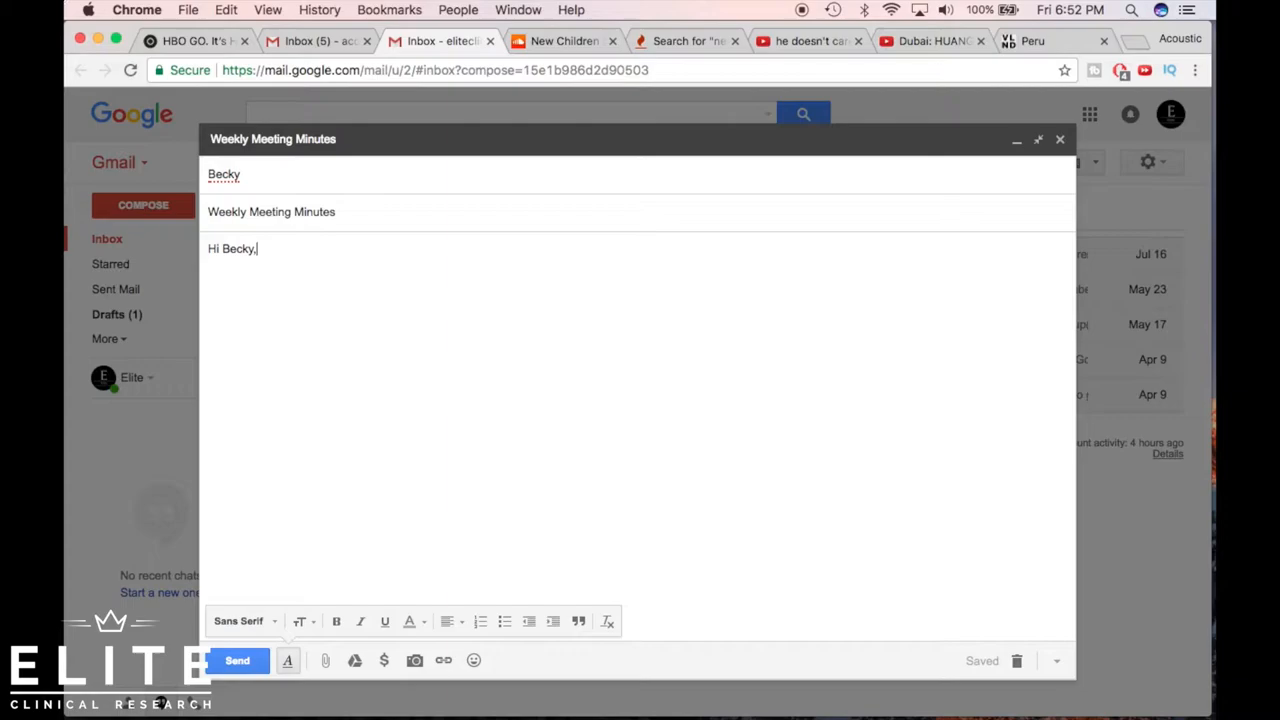
text(Dear B)
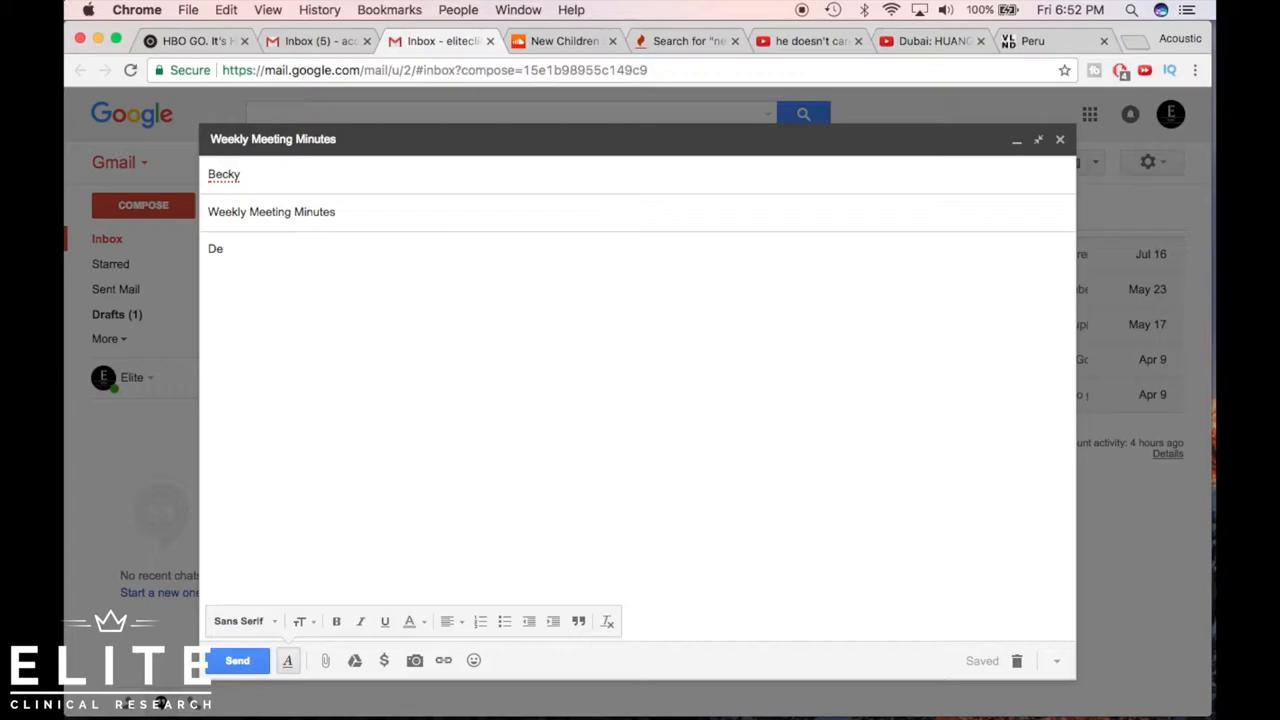
text(Hello Becky,)
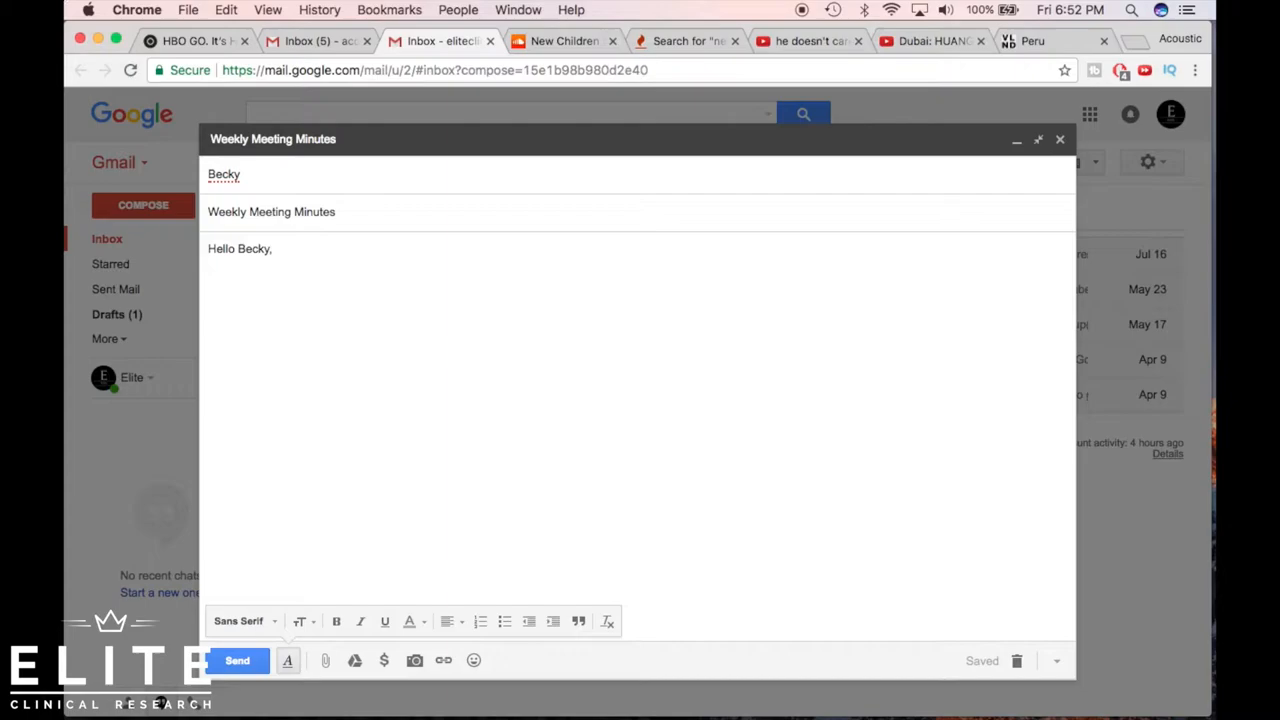
Explain you must leave early and ask to submit the minutes tomorrow by 9am.
text(Usually)
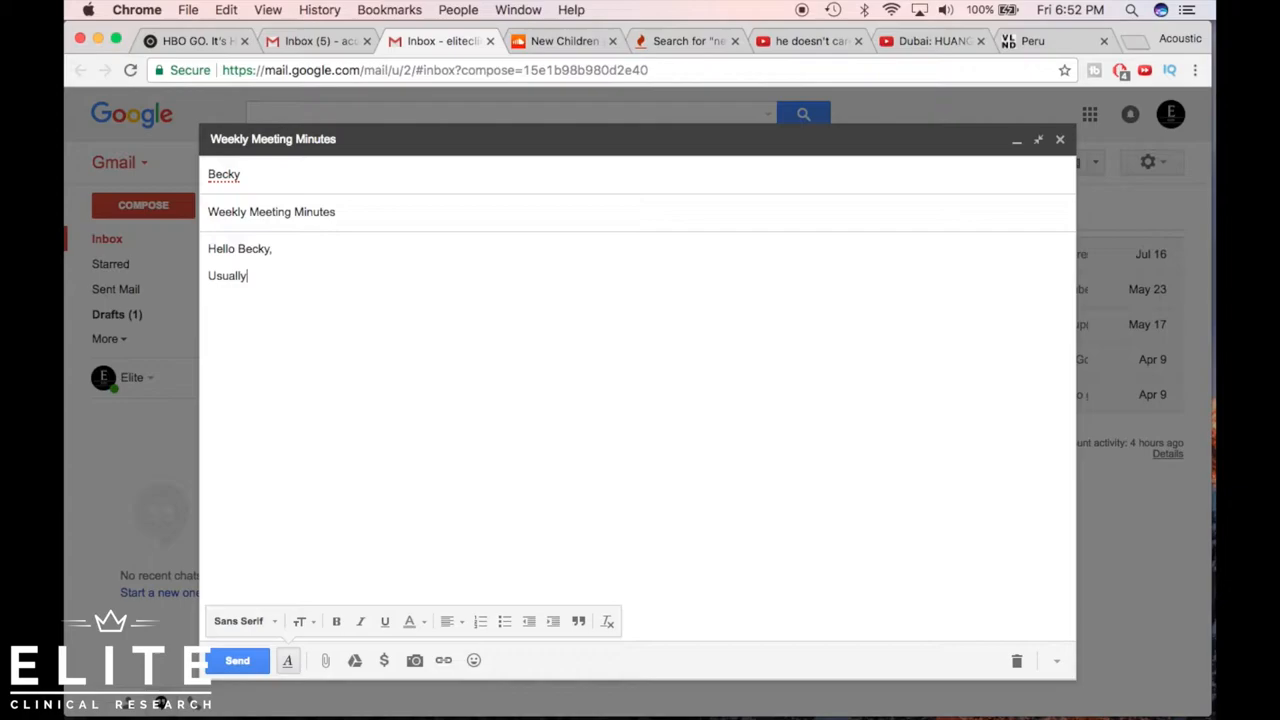
text(I submit the meeting to)
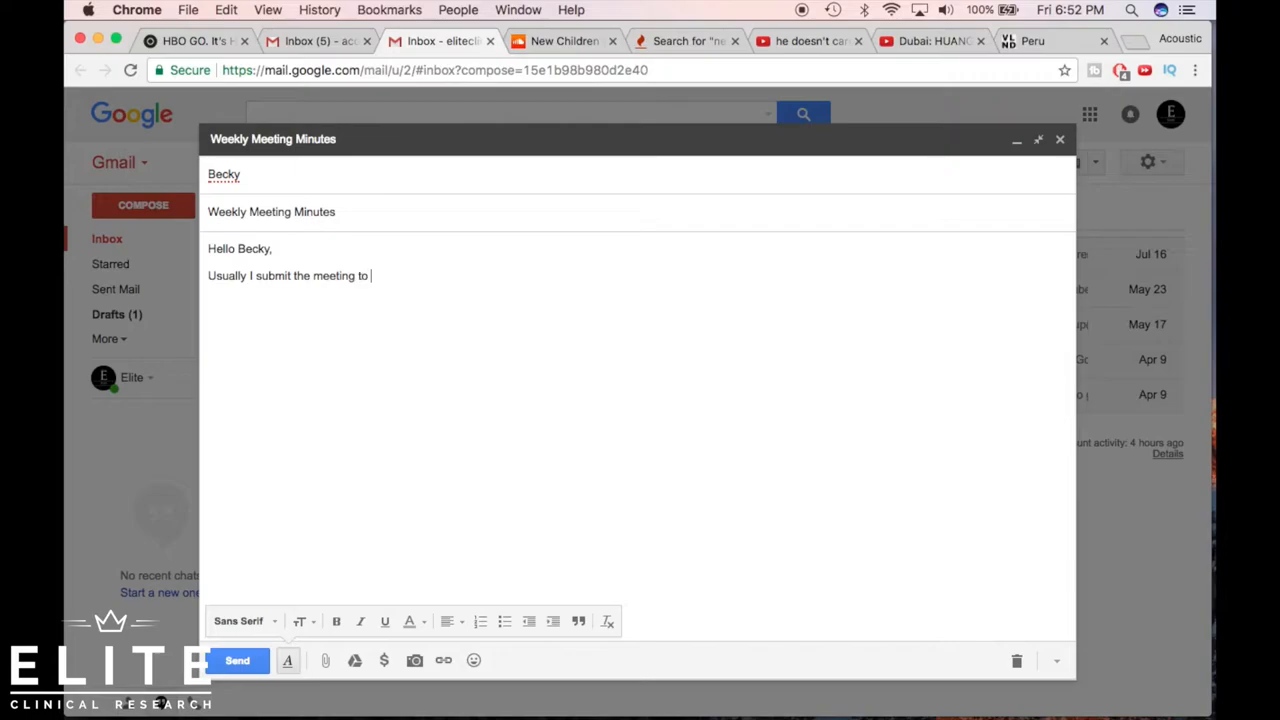
text(you the same day)
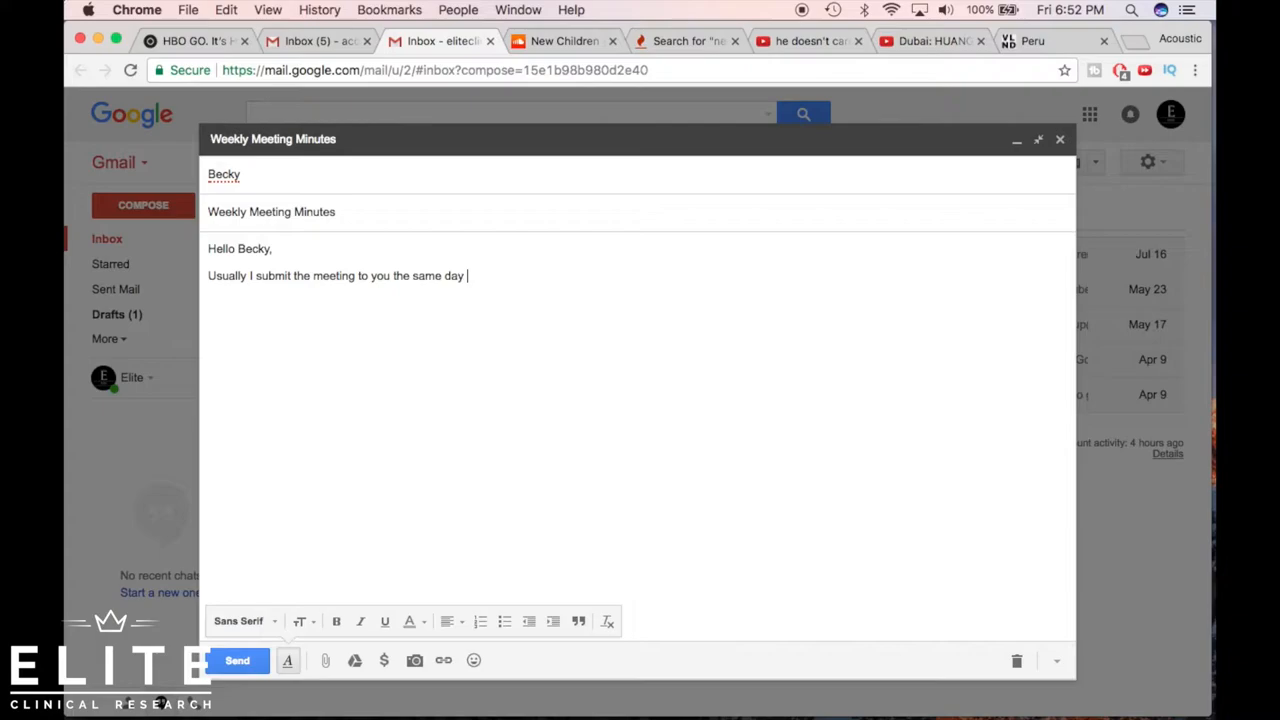
text(after completion)
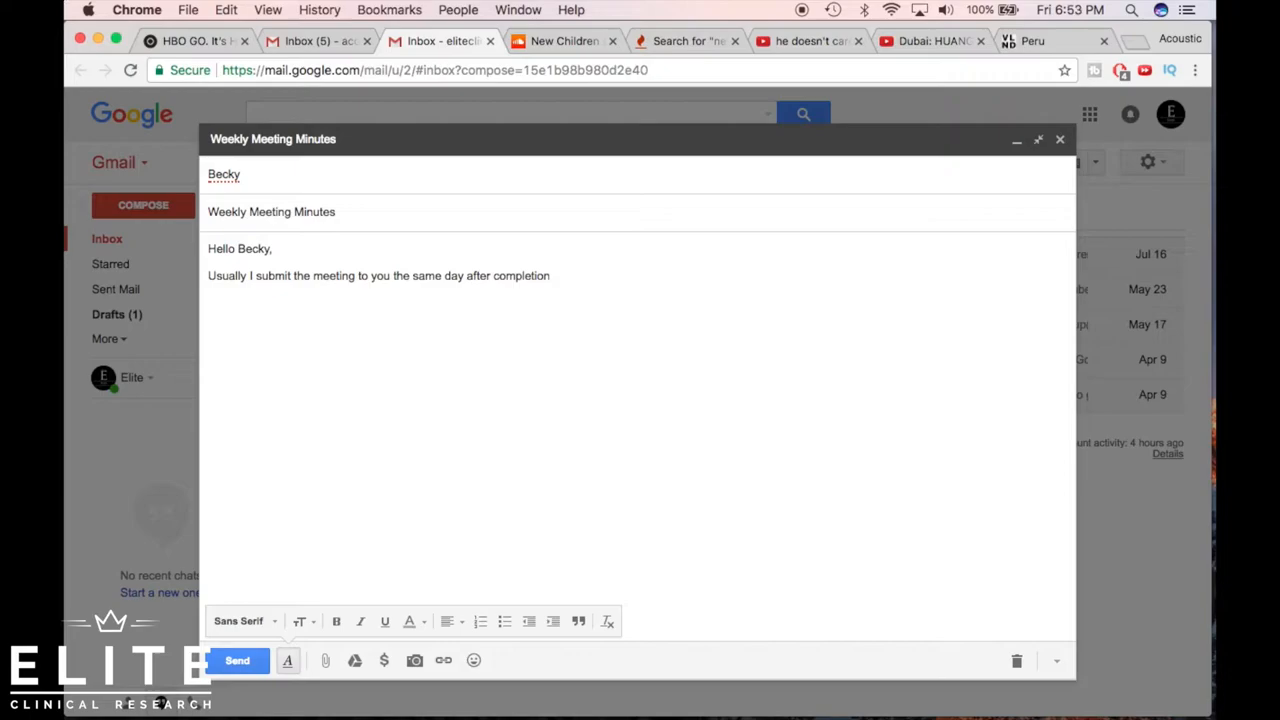
text(omletio)
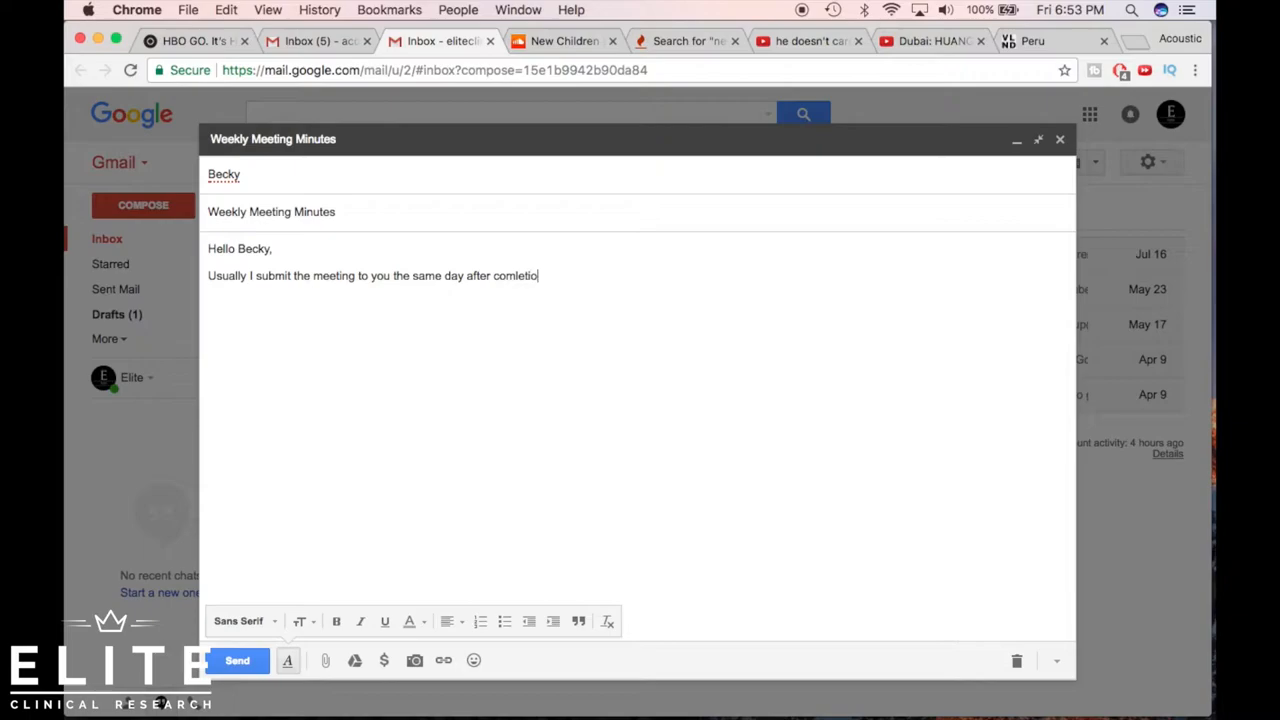
text(n, however I have)
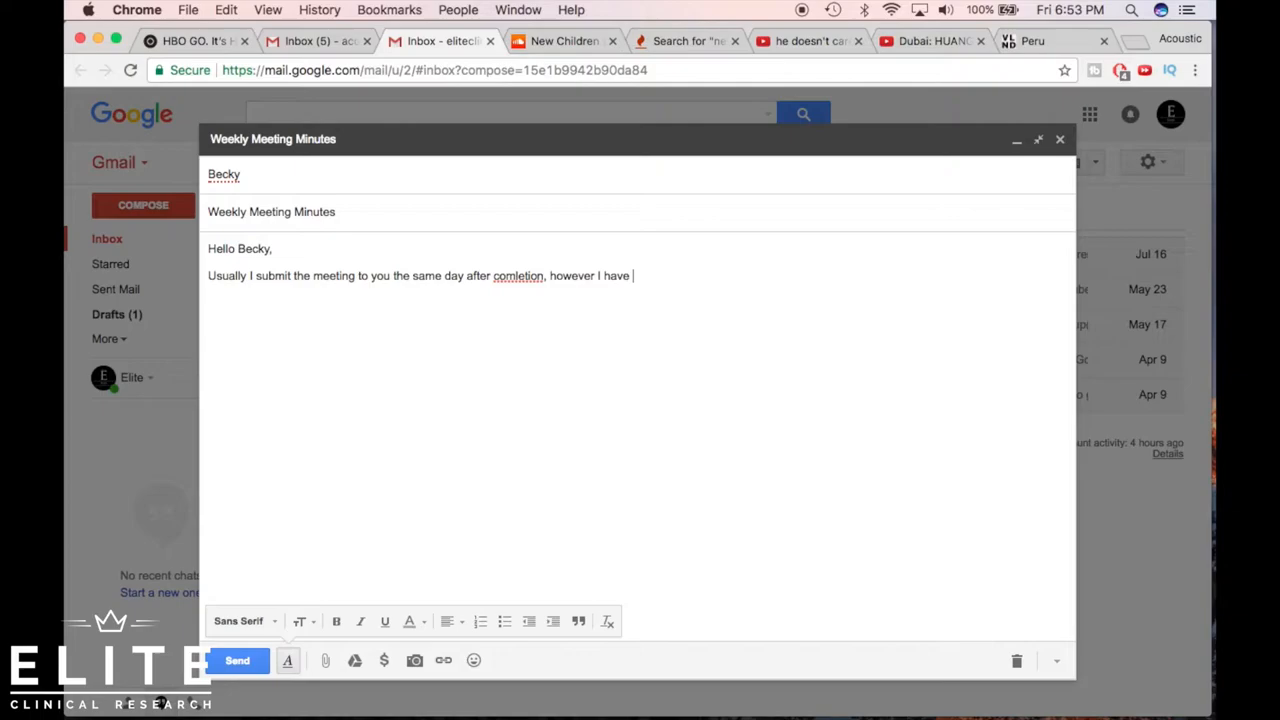
text(to leave early and was wondering if i)
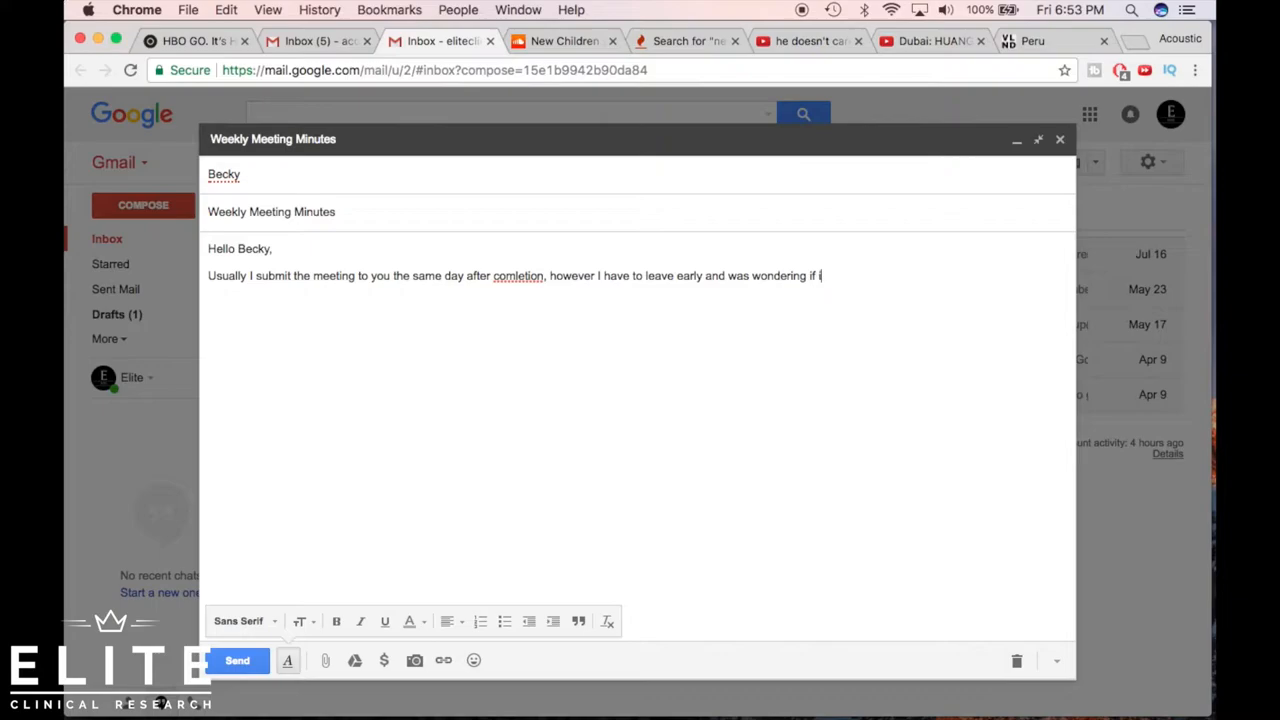
text(t would be acceptable)
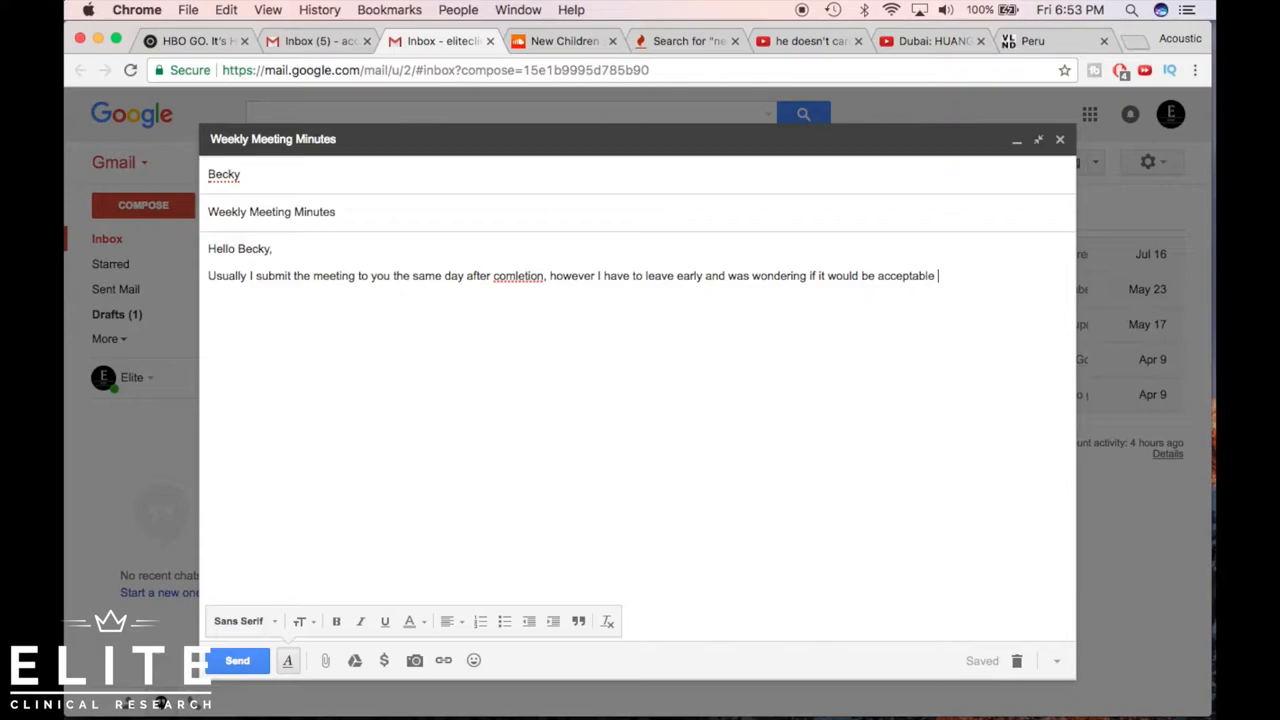
text(to submit them to you tommorrow morning by)
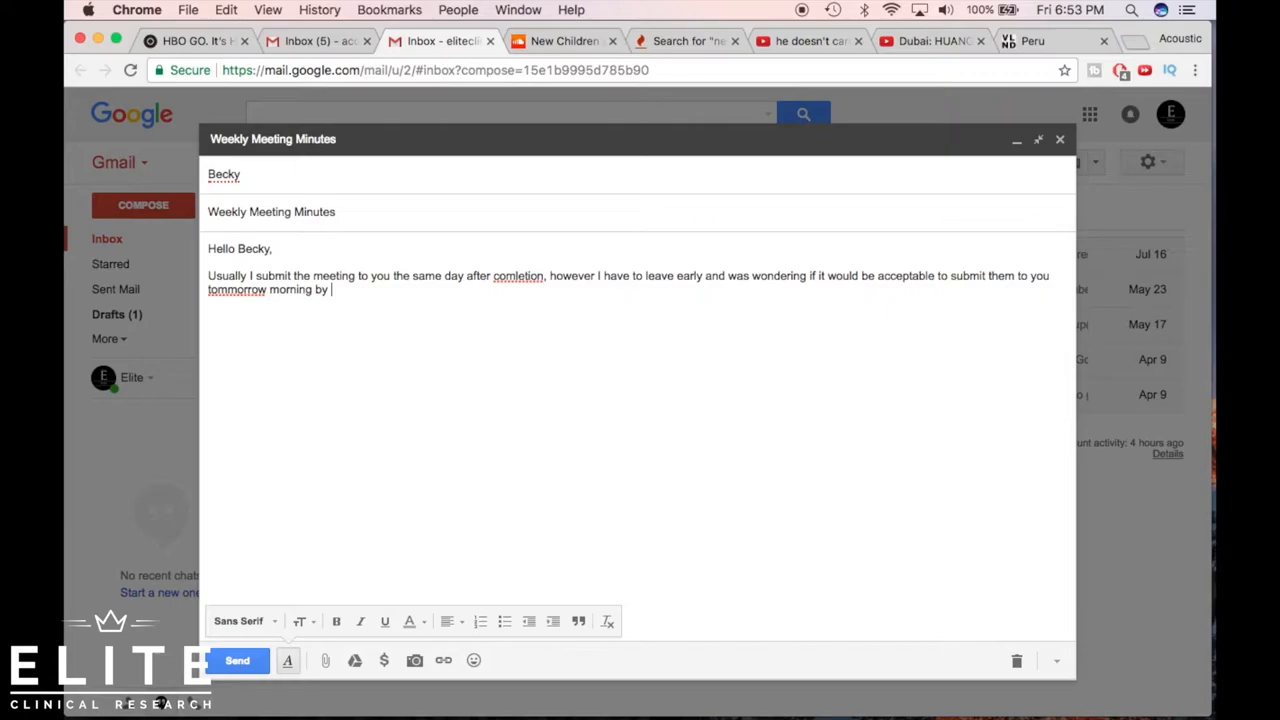
text(9am.)
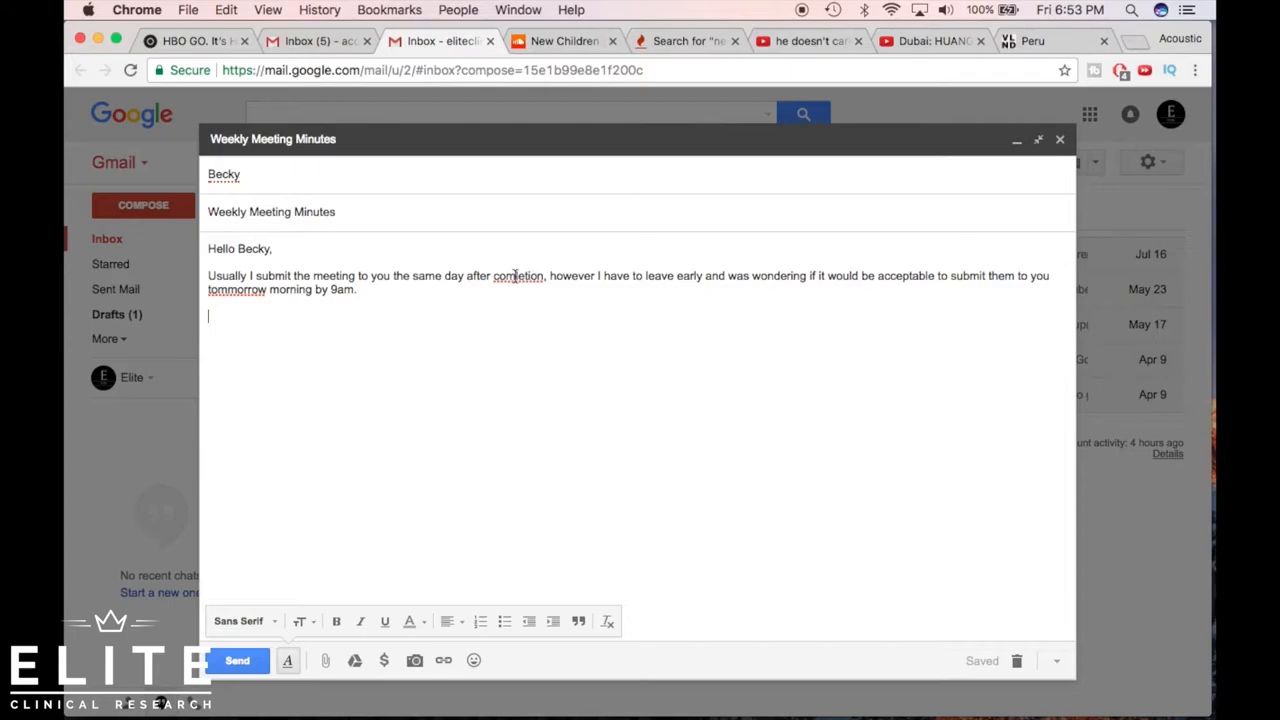
Correct the misspelled 'comletion' to 'completion' from the spelling suggestions.
right_click(237, 289)
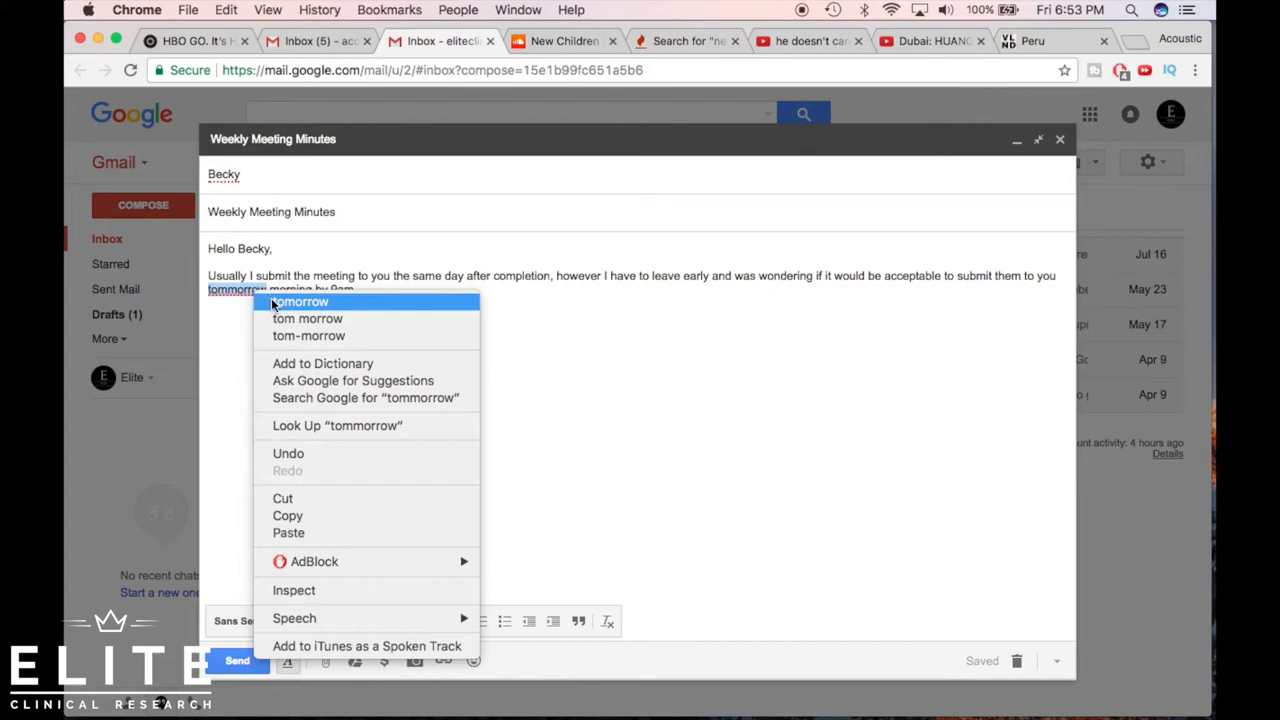
click(300, 301)
text(?)
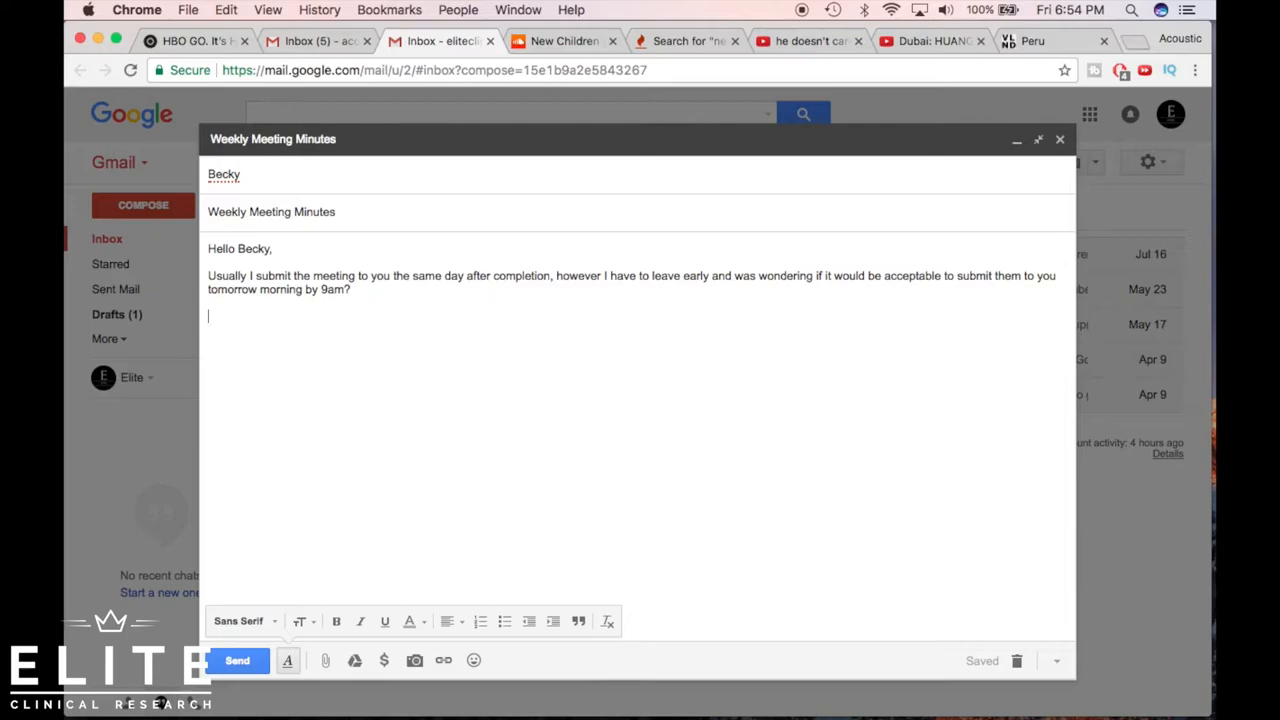
Replace the 'Best' and 'Kind Regards,' attempts with the sign-off 'Thank you,'.
text(Best w,)
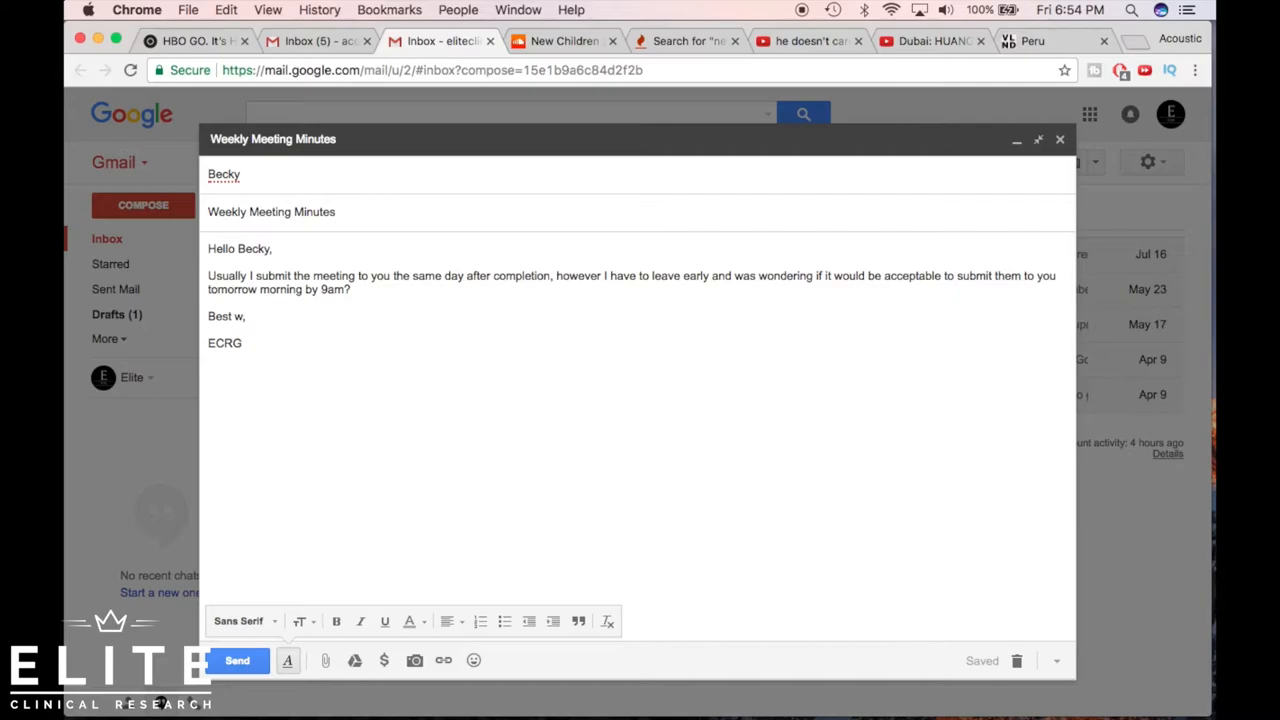
text(Kind Regards,)
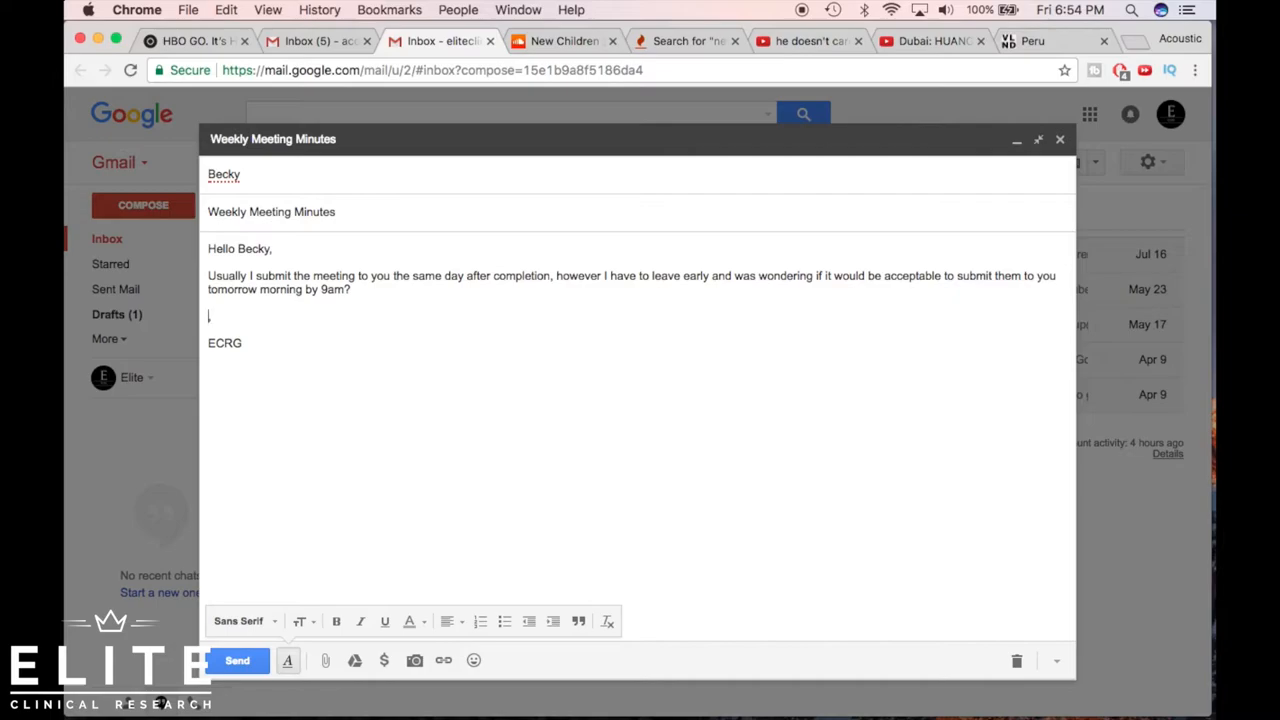
text(Thank you,)
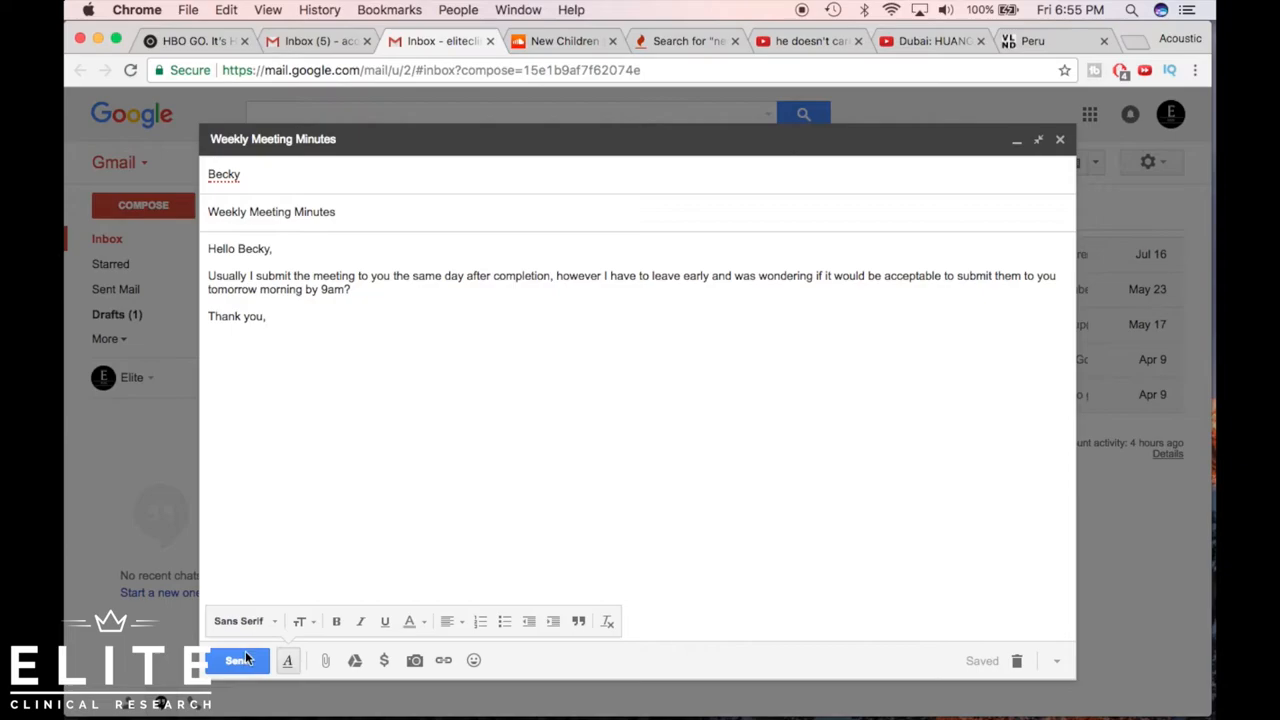
Add 'ECRg,' to the reply and select the old greeting text for deletion.
click(224, 174)
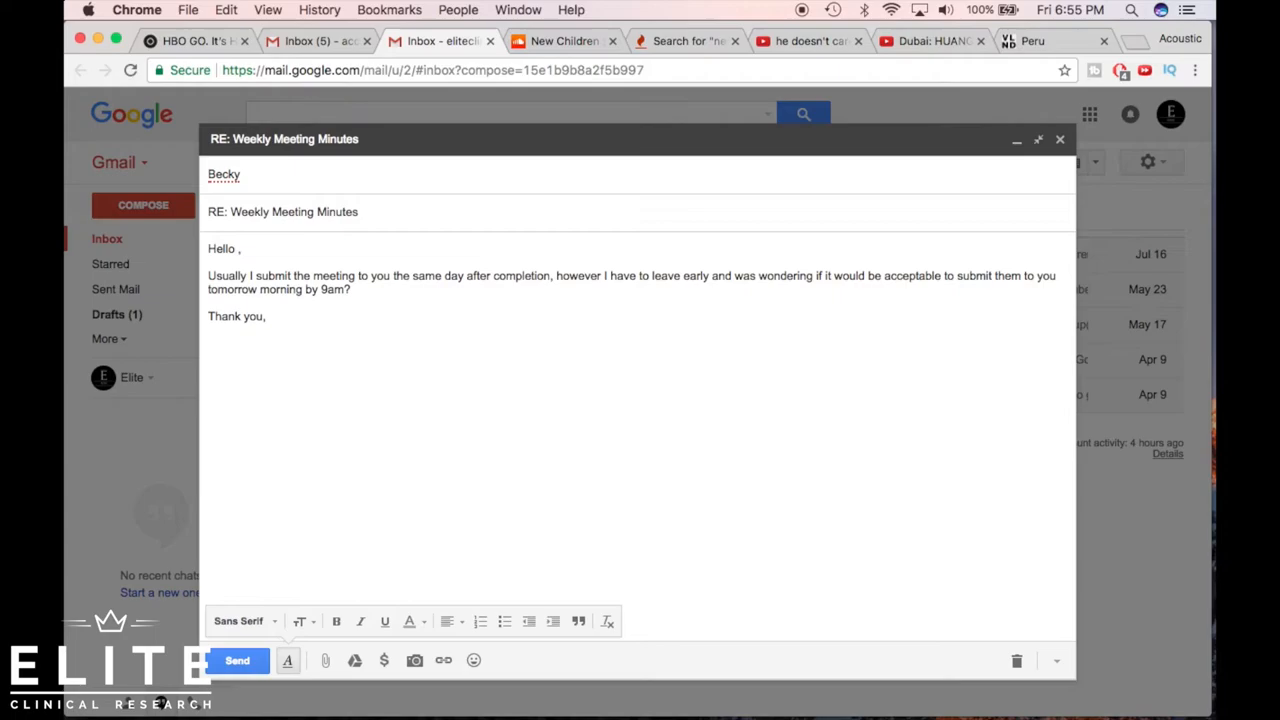
text(ECRg,)
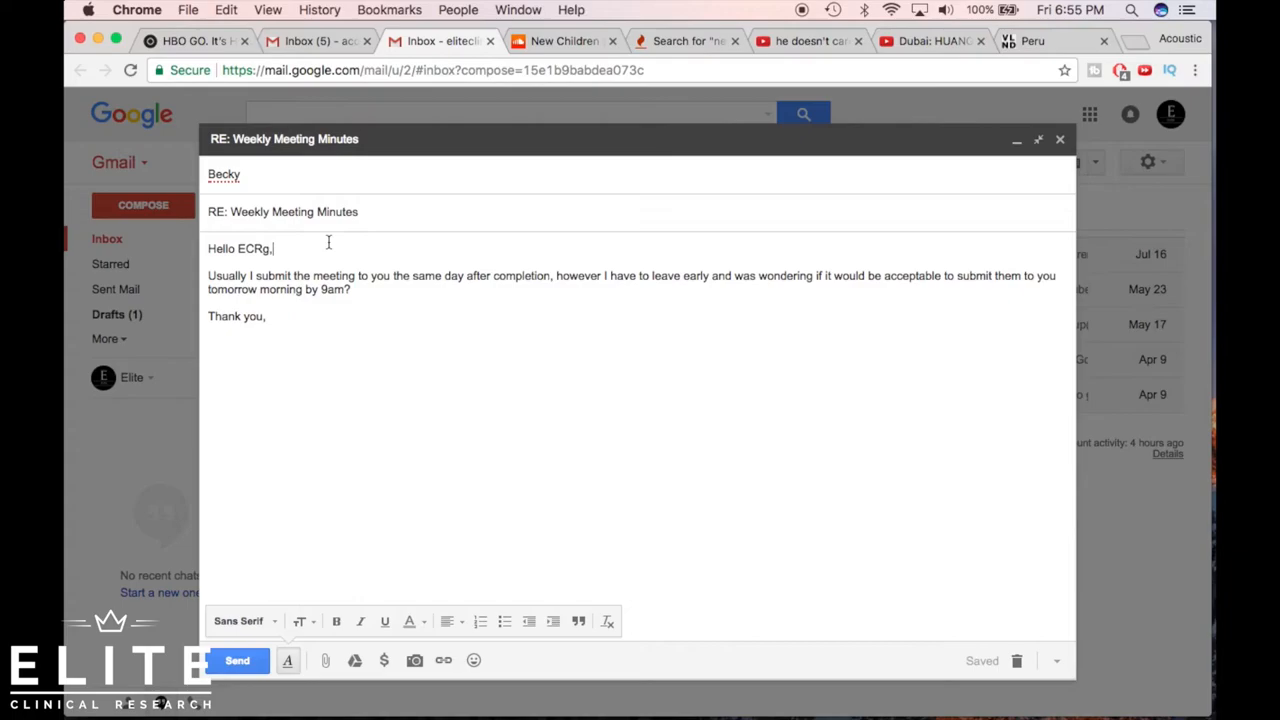
double_click(334, 289)
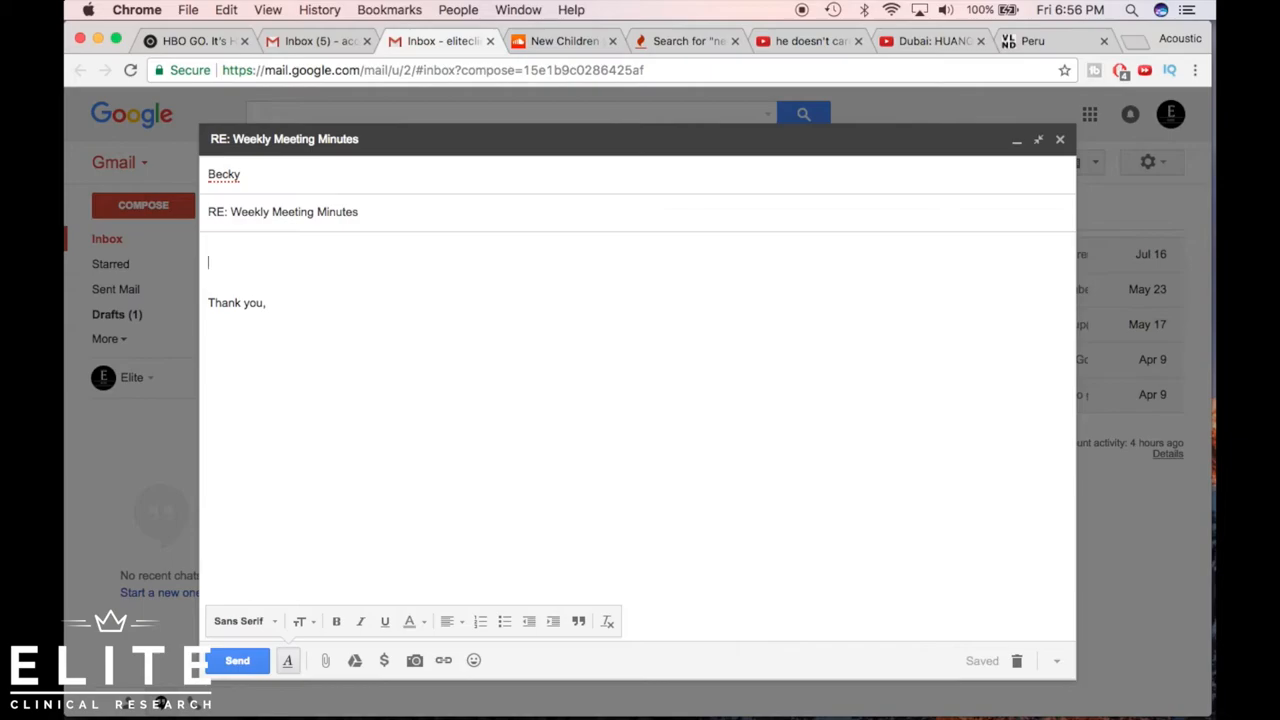
Replace 'That is fine.' with 'That is not a problem, i cant wait to see them tomorrow.' and sign Becky.
text(That)
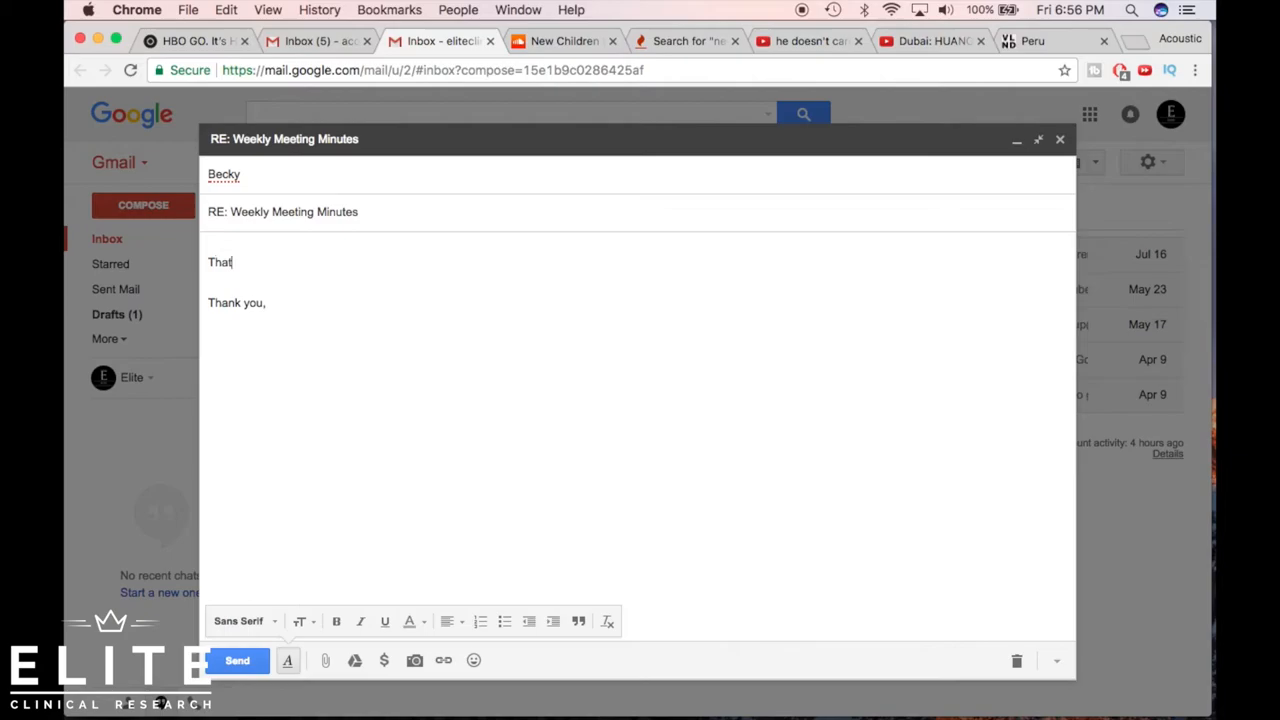
text(is fine.)
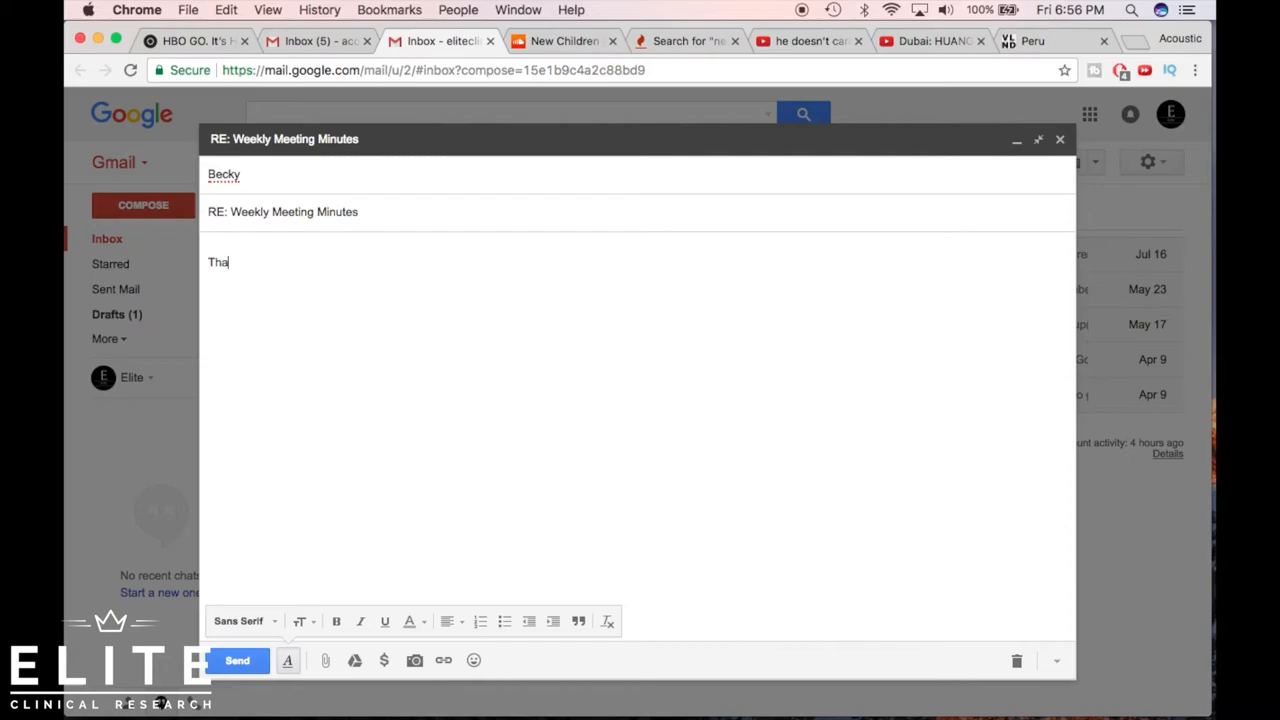
text(That is not a problem, i cant wait to)
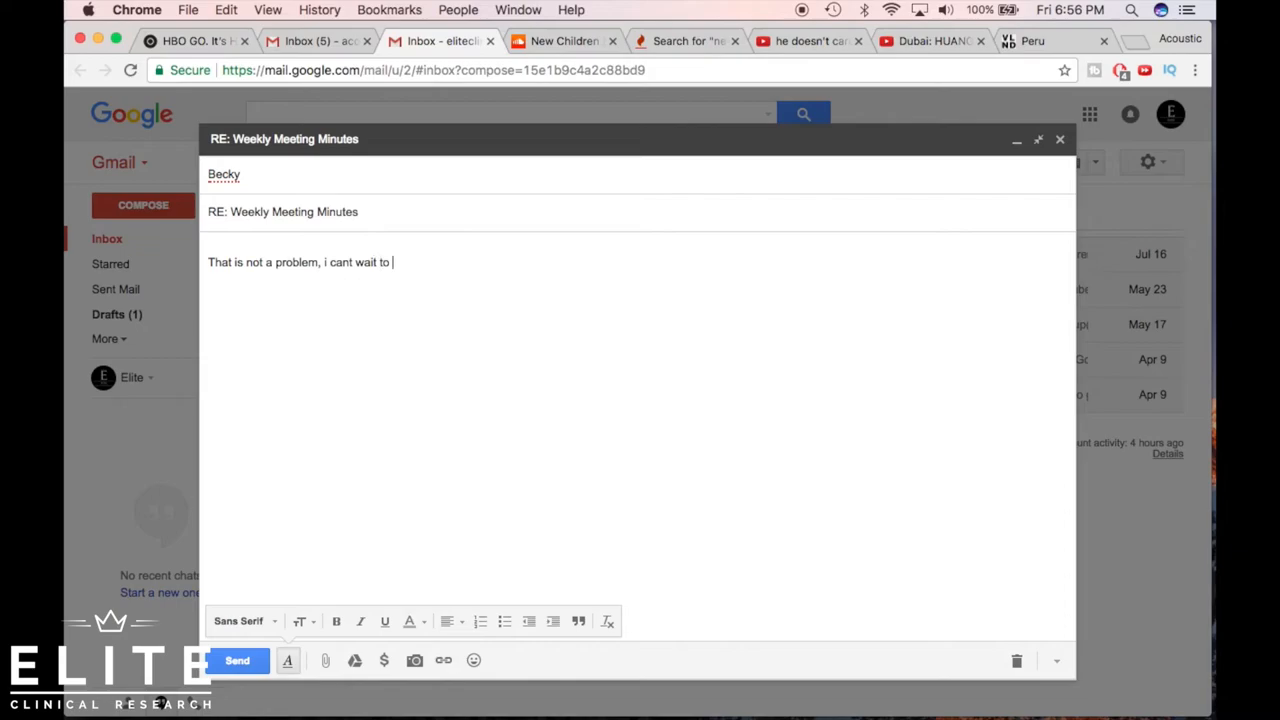
text(see them tomorrow.)
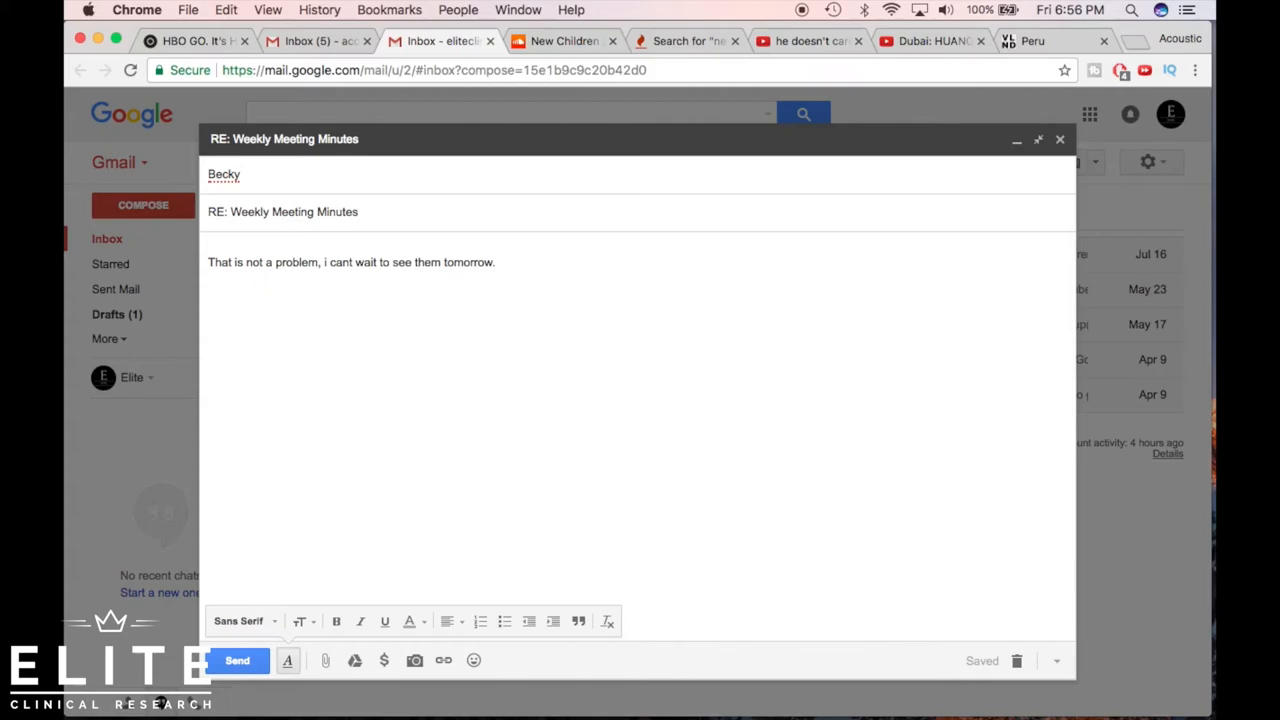
text(Becky)
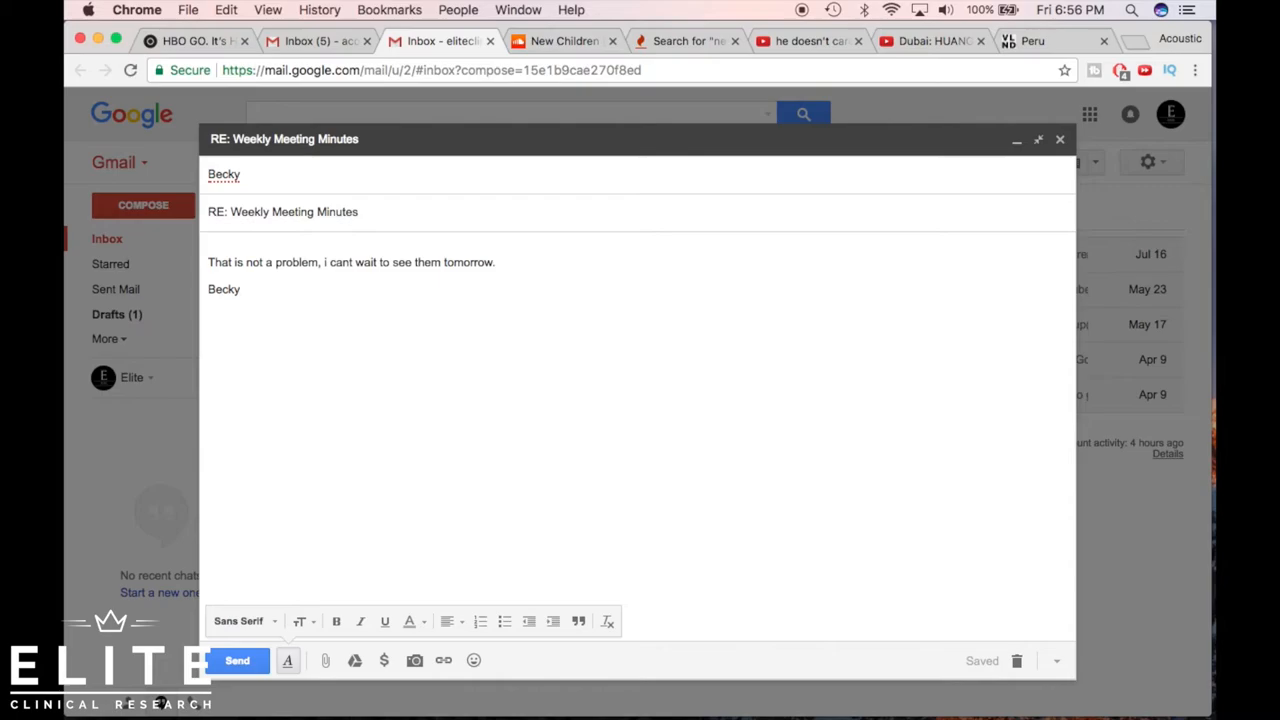
Add 'Hello ECRG,' at the top and 'Kind regards,' above the Becky signature.
click(210, 247)
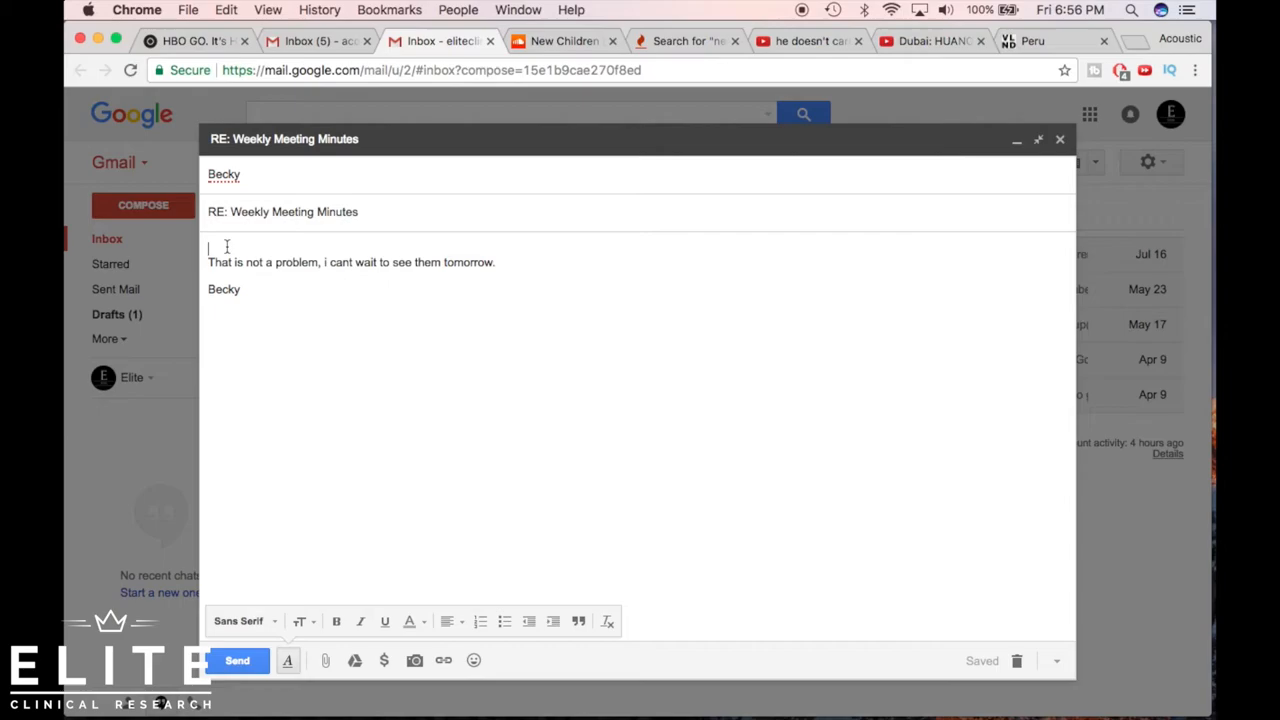
text(Hello ECRG,)
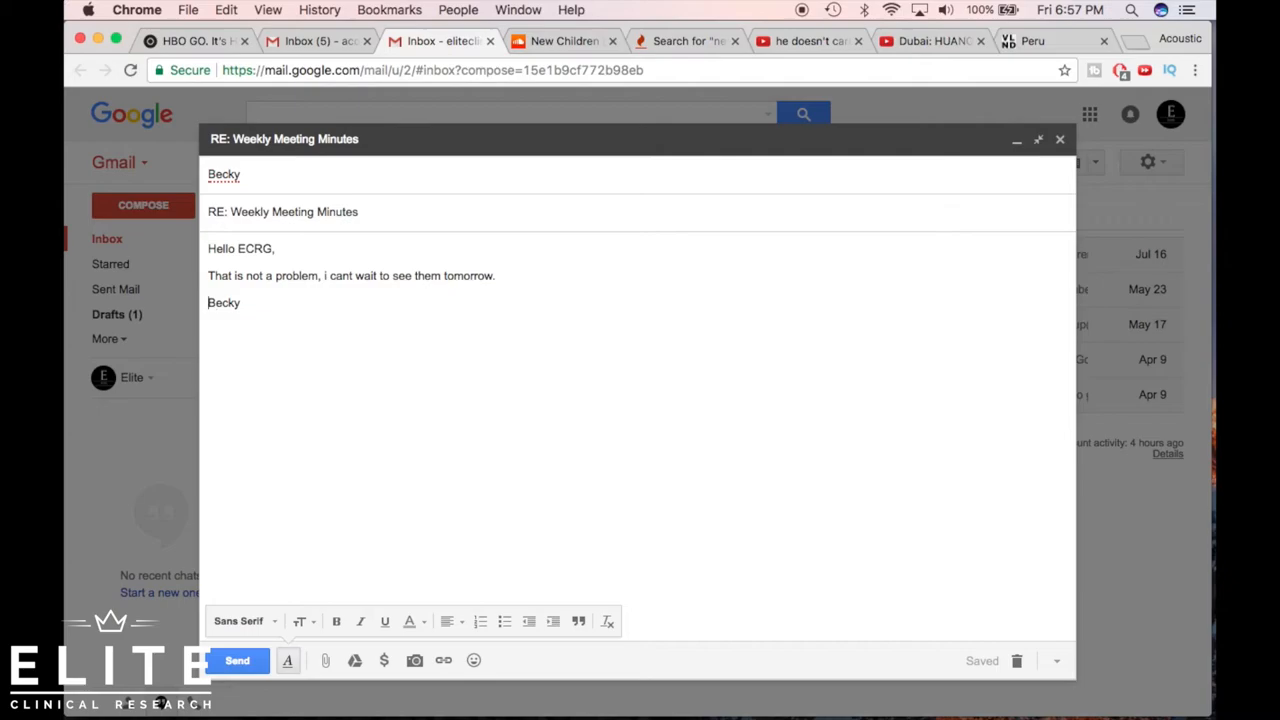
text(Kind regards,)
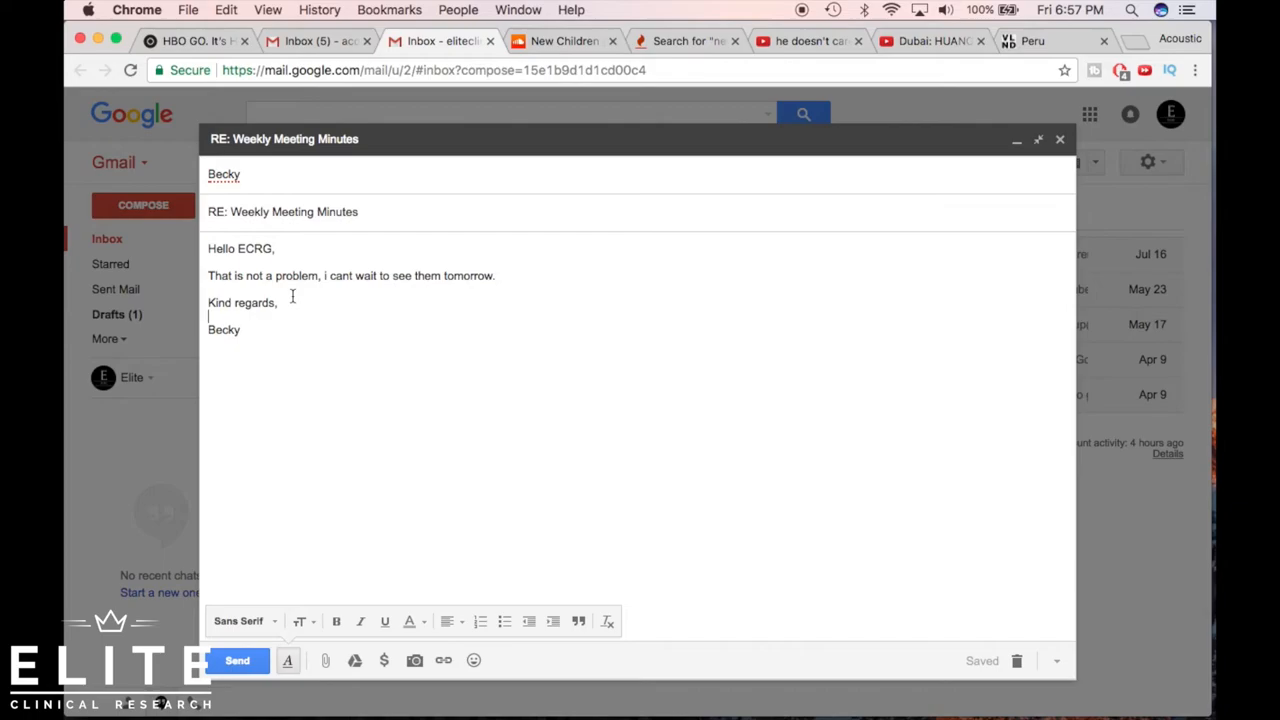
mouse_move(300, 248)
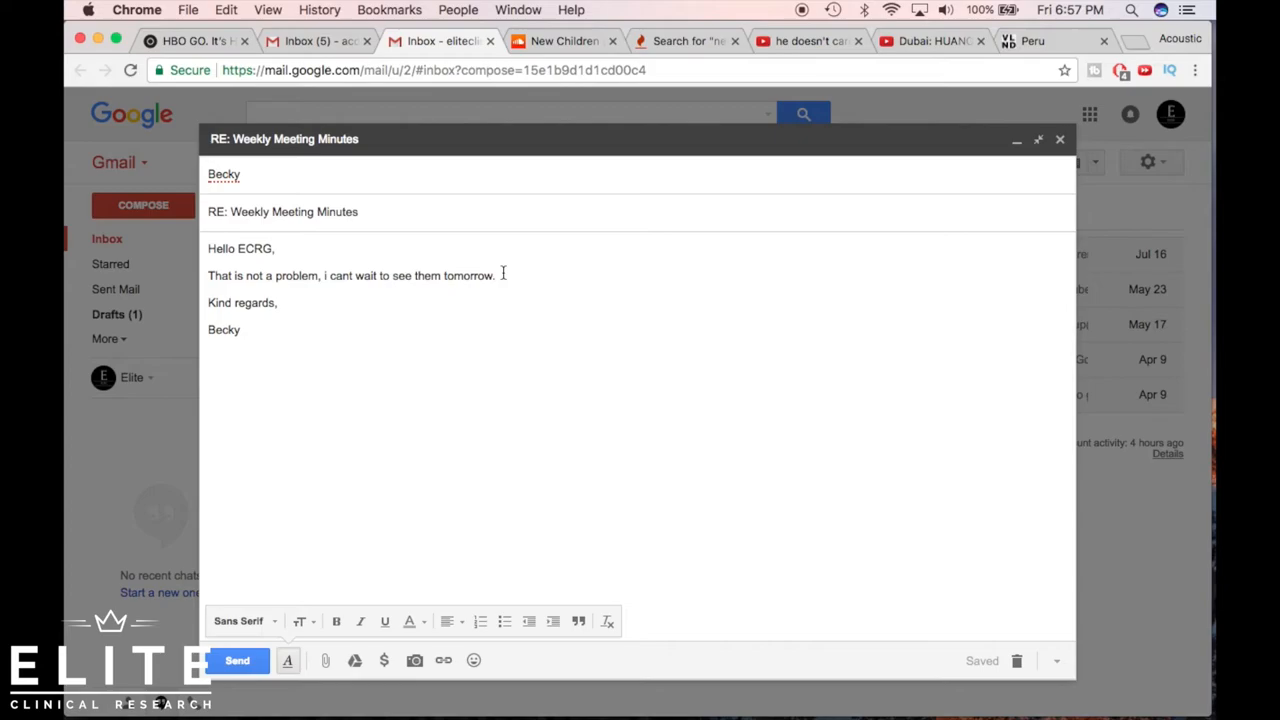
Ask 'Are you sure you don't need more time than that?', then select all body text to clear.
text(Are you sure you don)
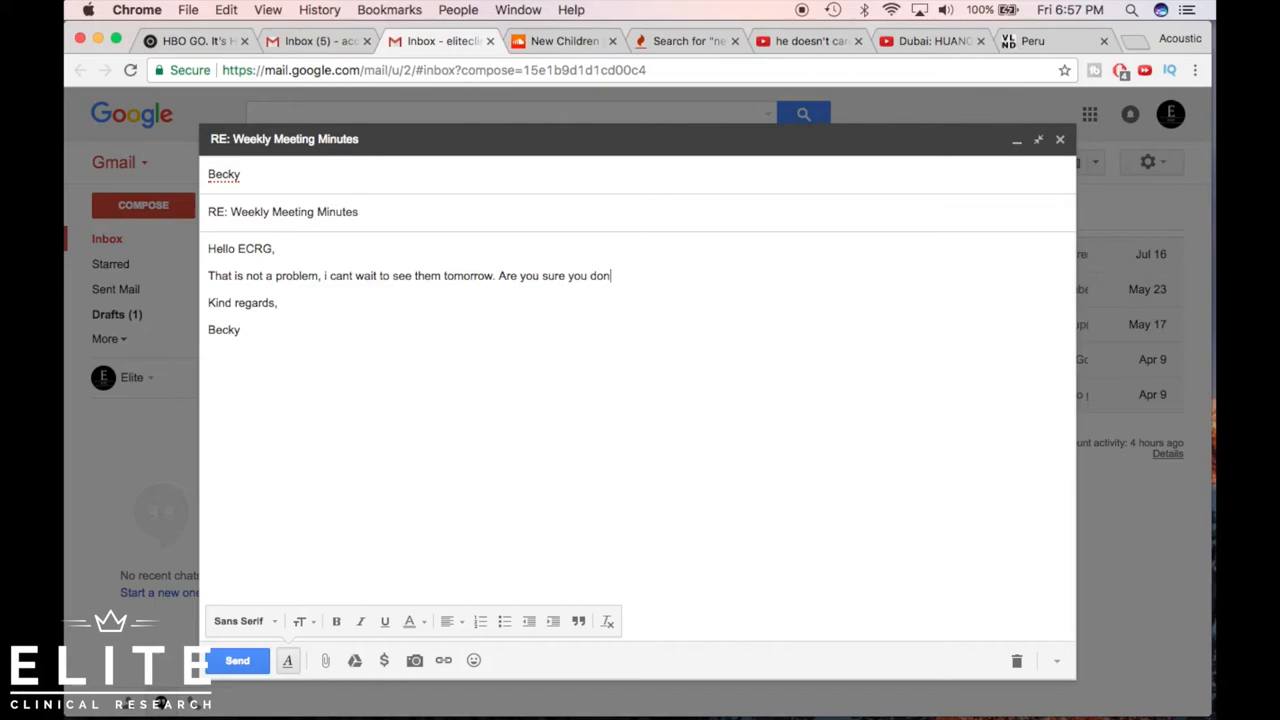
text(t need more time than that?)
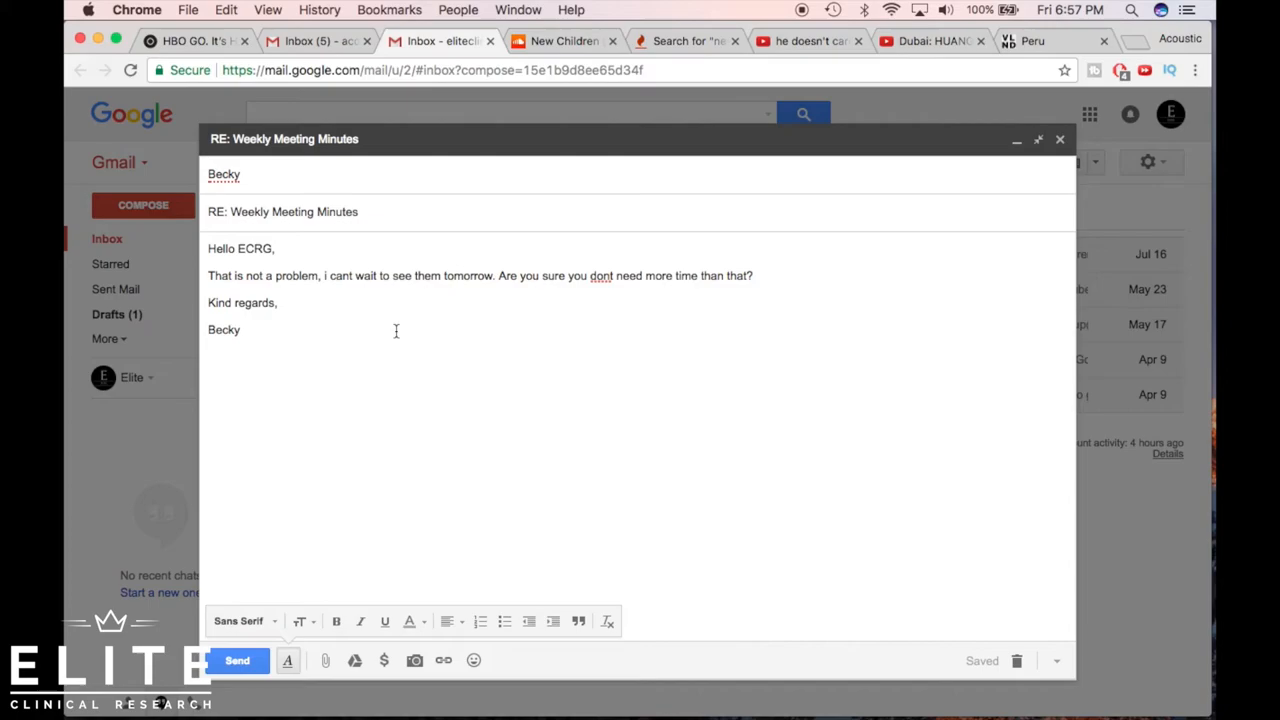
drag(208, 248, 240, 329)
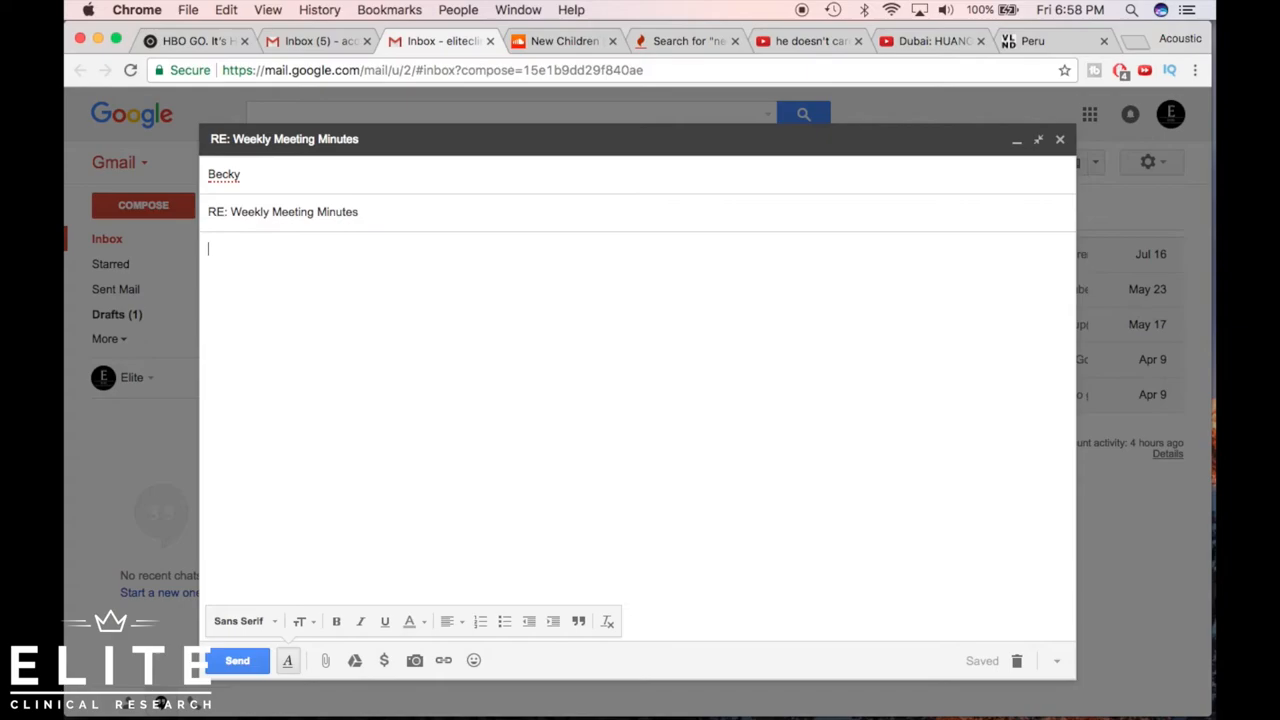
Write 'Yes I am sure you will have them by 9am.' signed 'Thank you,' and ECRG.
text(Yes I am sure)
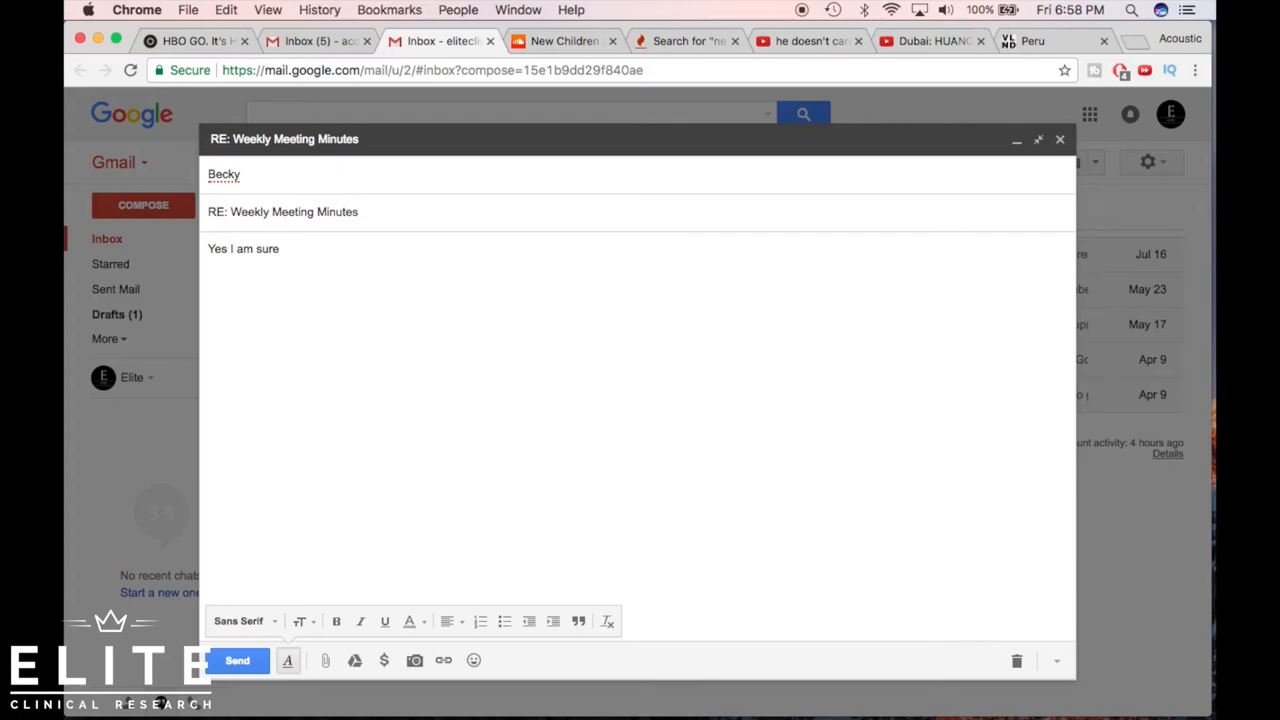
text(you will have them by 9am)
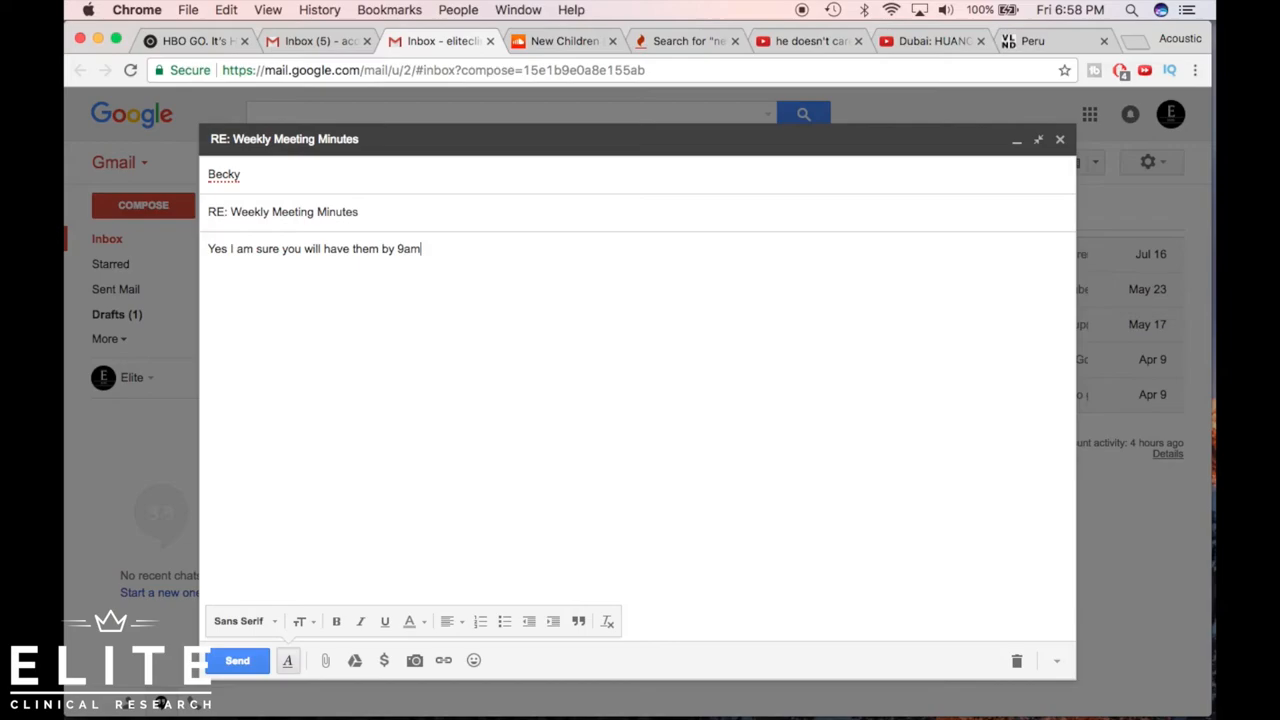
text(Thank you,)
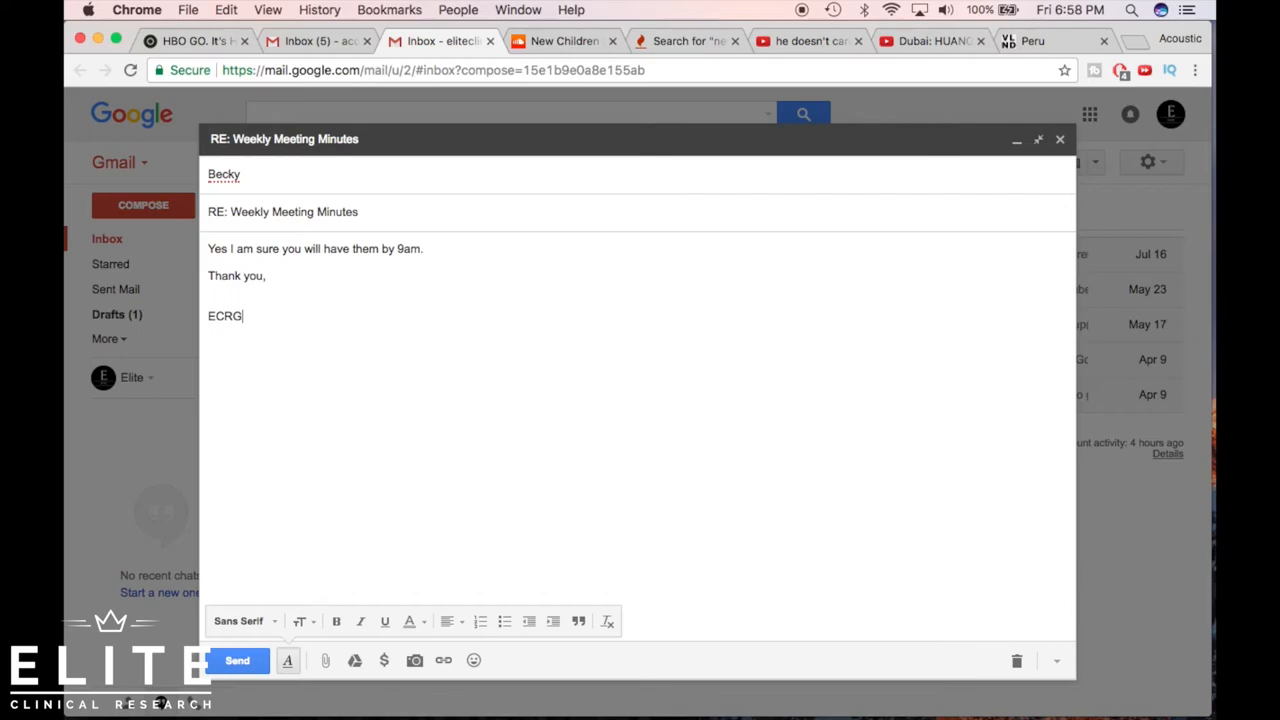
key(Backspace)
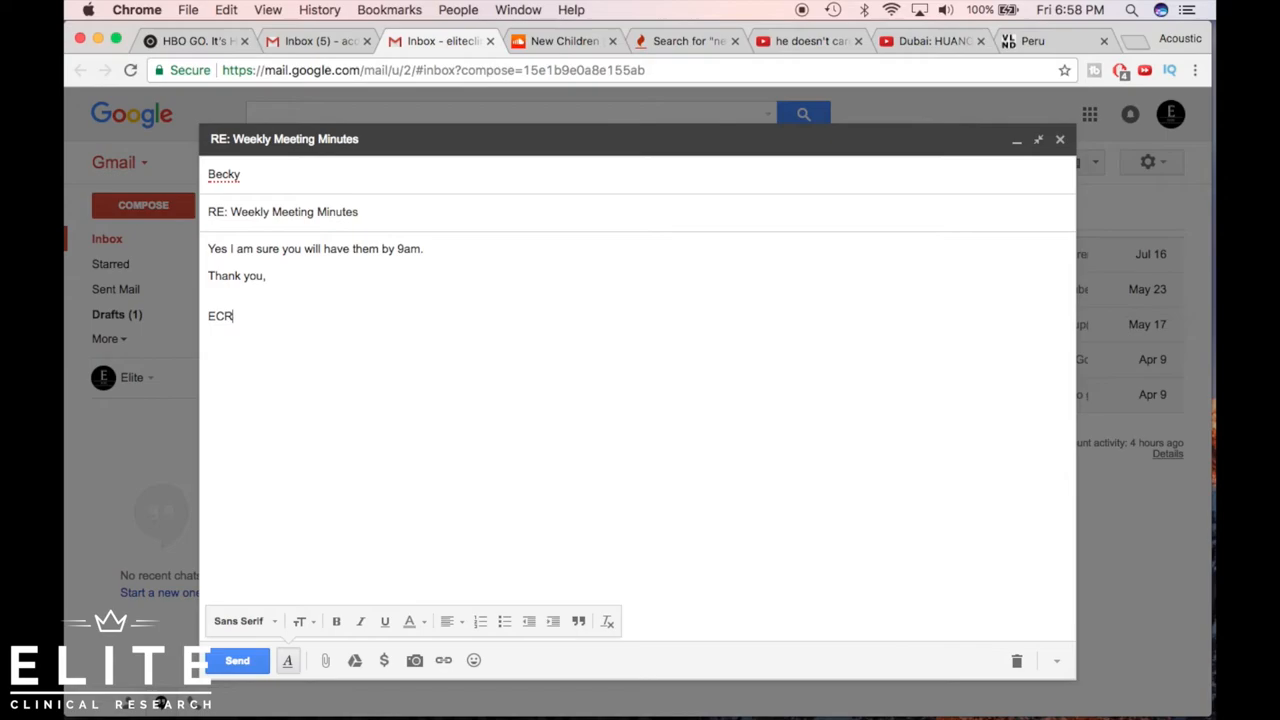
text(G)
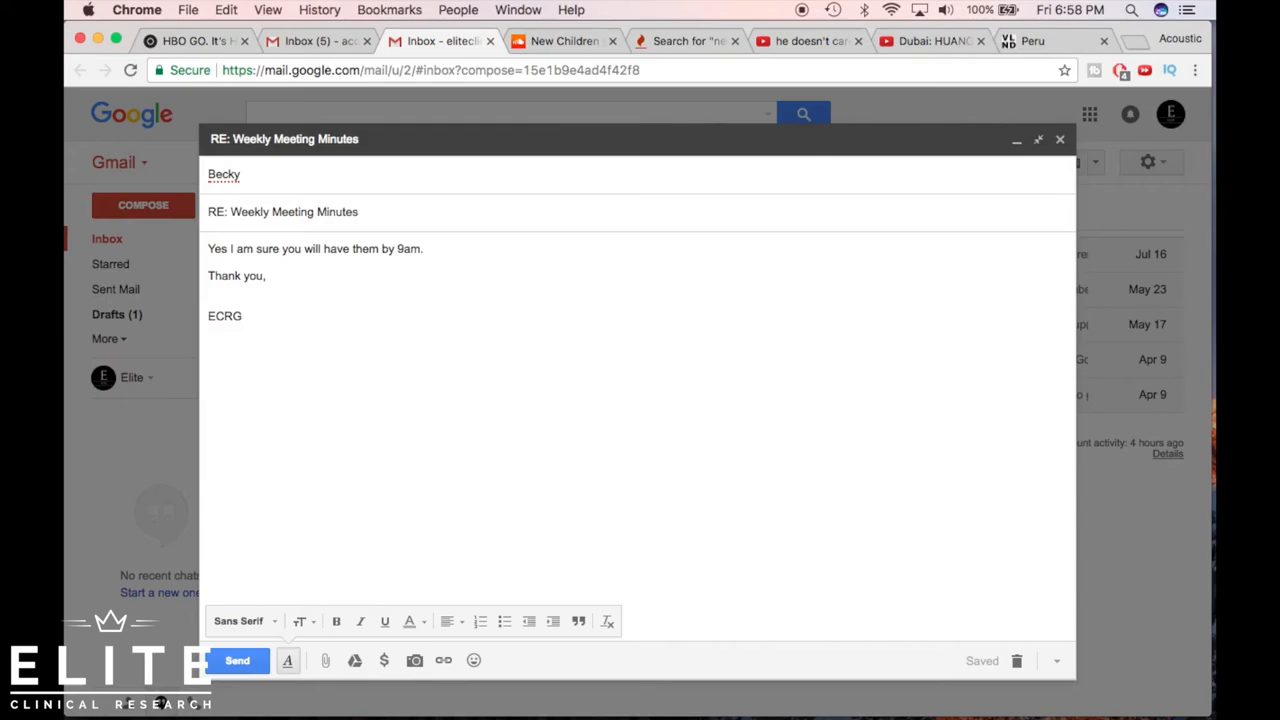
mouse_move(253, 301)
text(RE: )
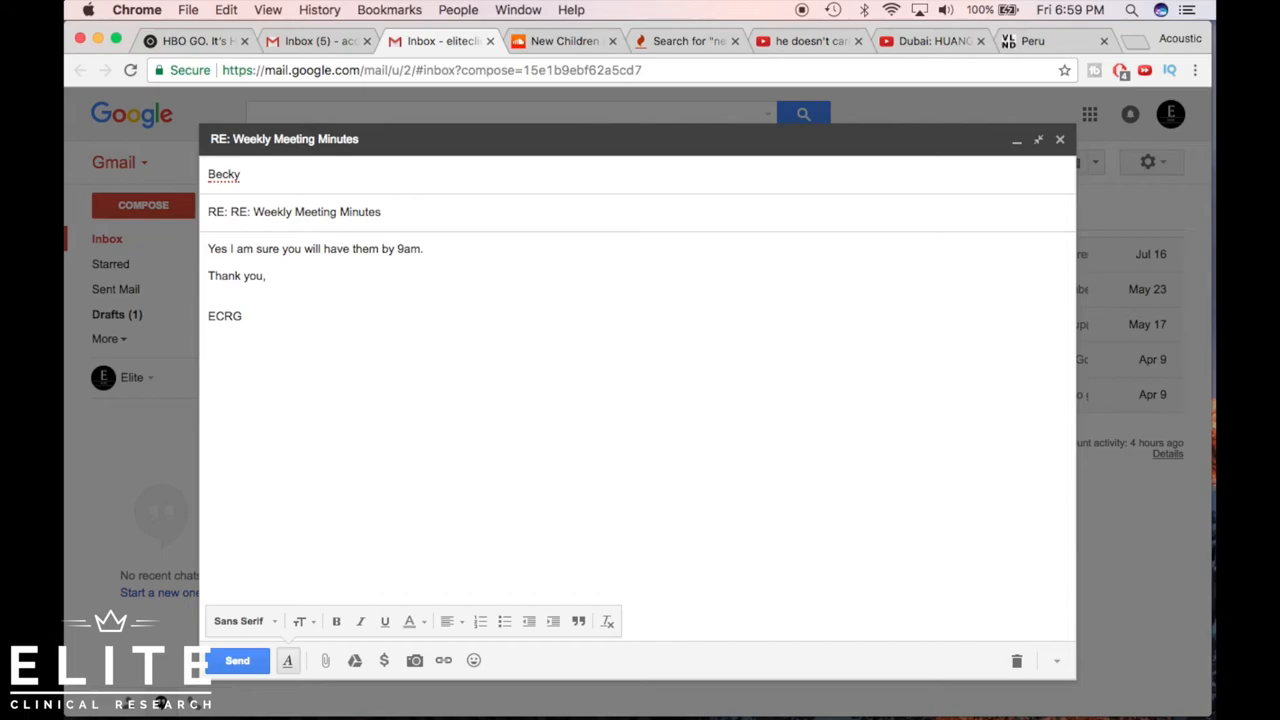
Retype 'Thank you,' and ECRG directly after the 9am sentence, without a blank line.
click(267, 320)
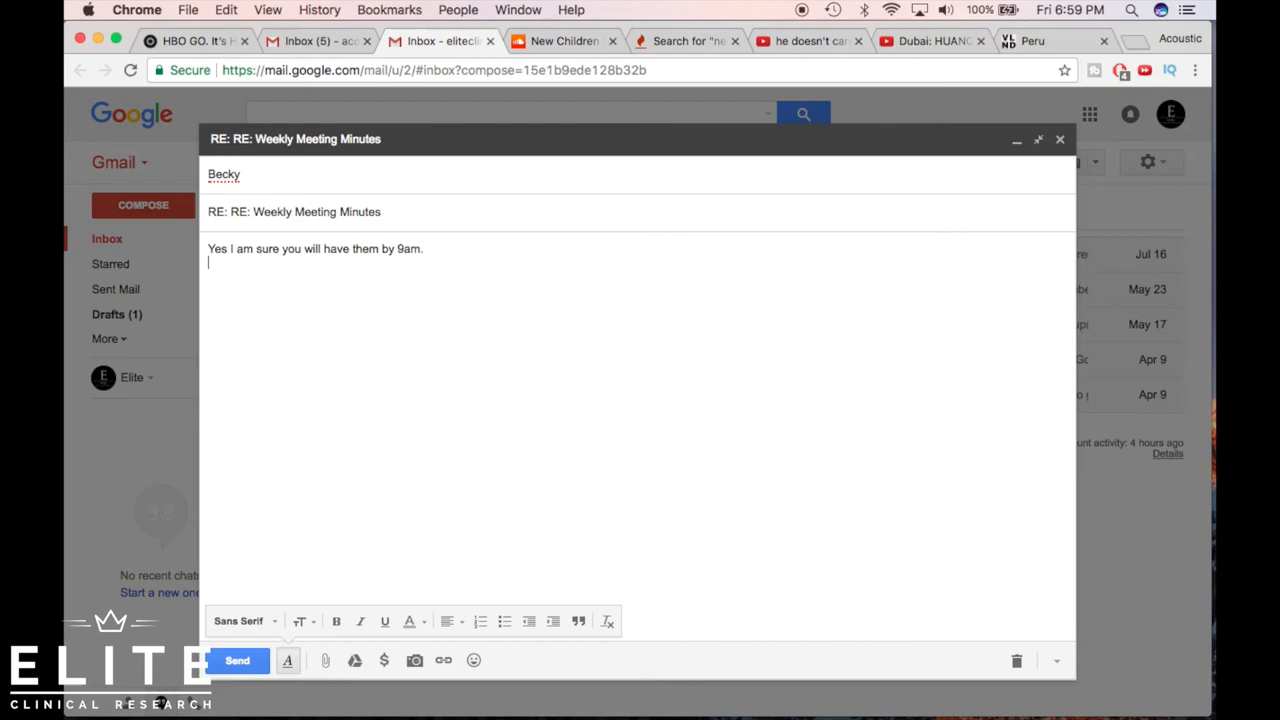
text(Thank you,)
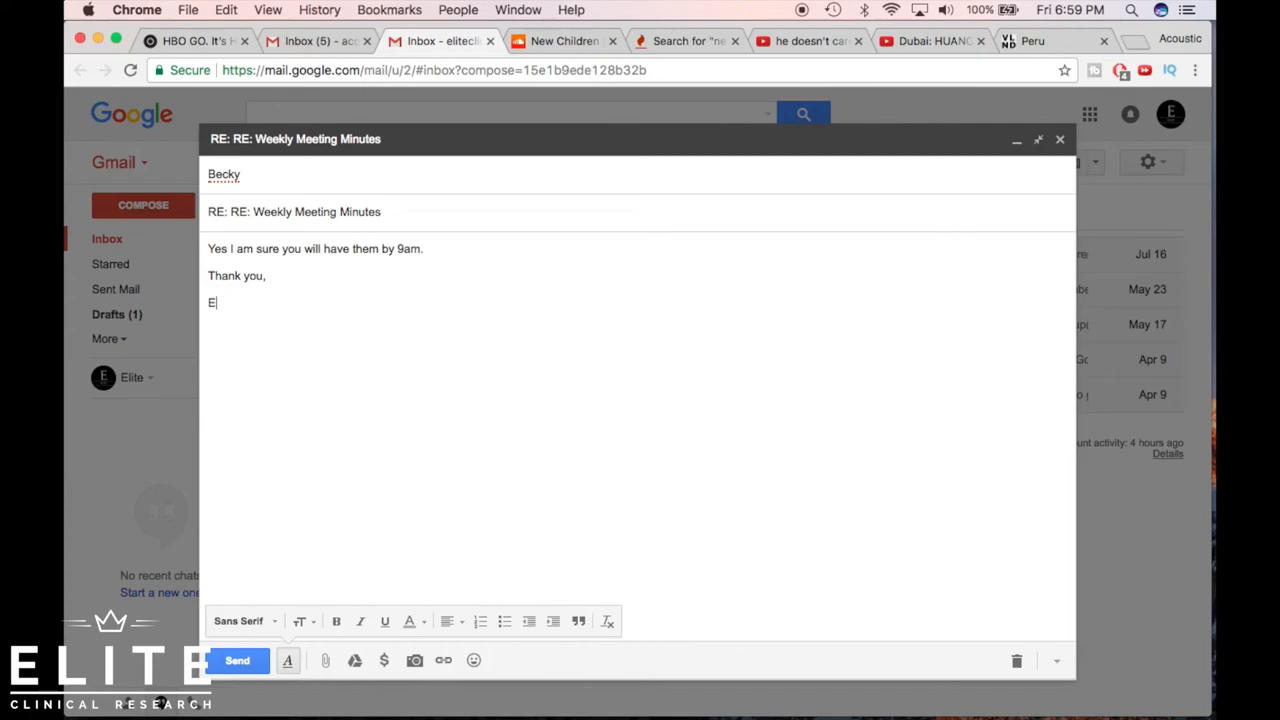
text(CRG)
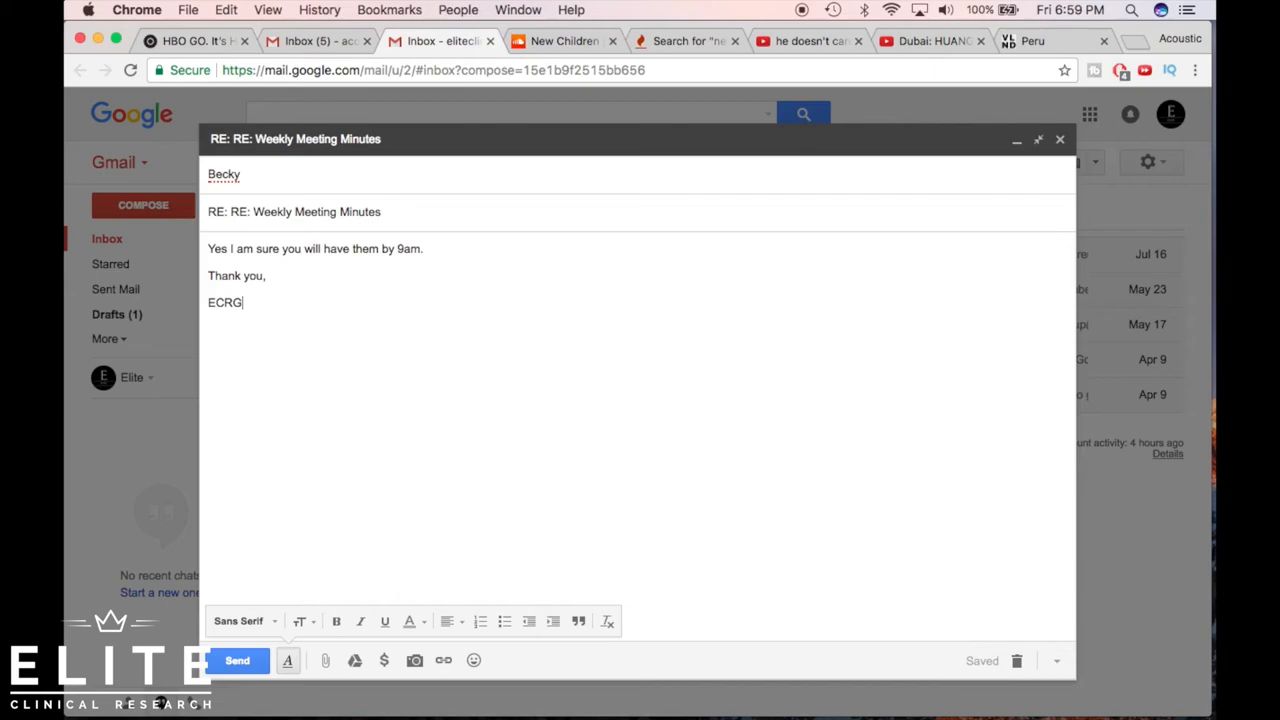